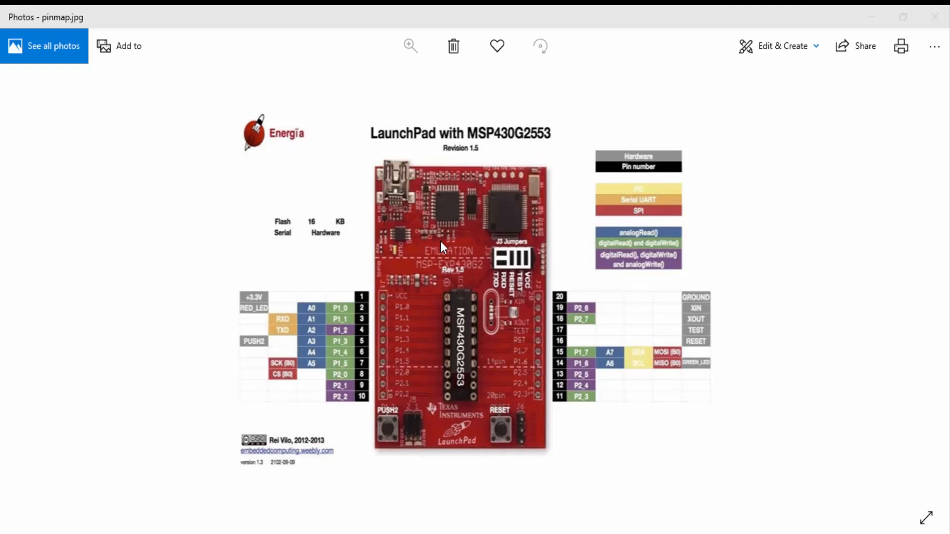
{"action": "mouse_move", "coordinate": [449, 255]}
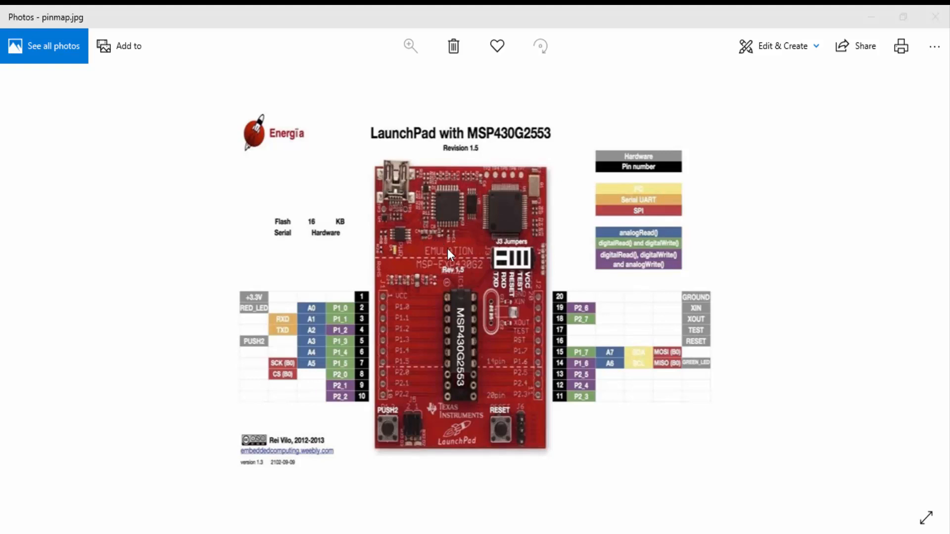
{"action": "mouse_move", "coordinate": [440, 269]}
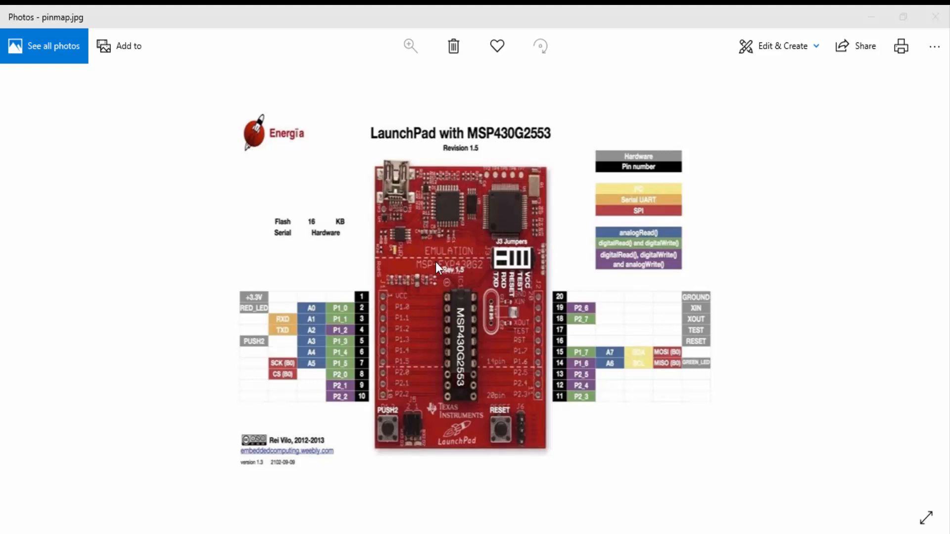
{"action": "mouse_move", "coordinate": [418, 301]}
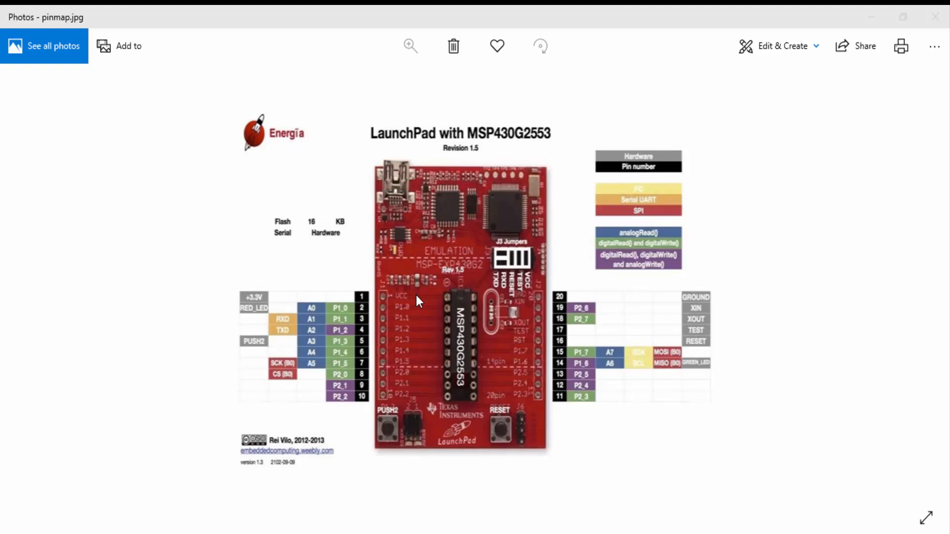
{"action": "mouse_move", "coordinate": [445, 288]}
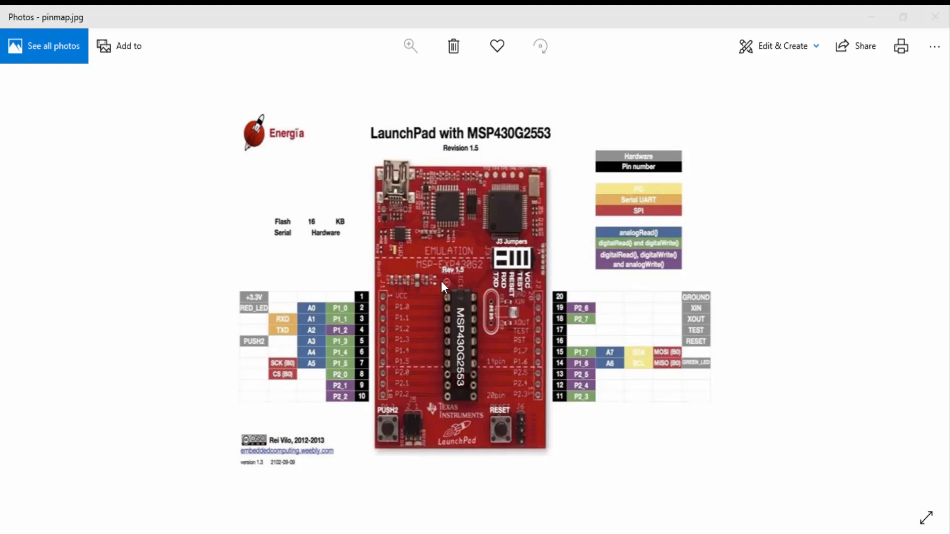
{"action": "mouse_move", "coordinate": [489, 311]}
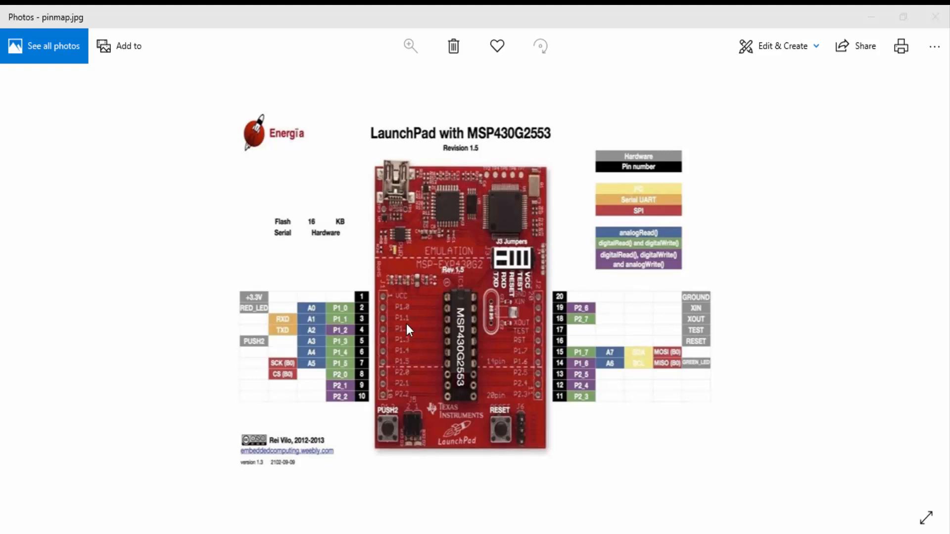
{"action": "mouse_move", "coordinate": [375, 299]}
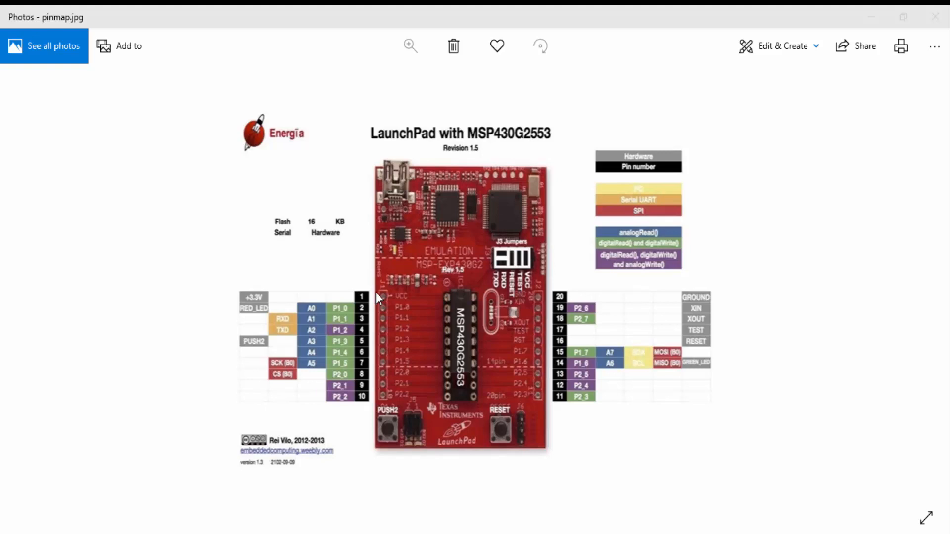
{"action": "mouse_move", "coordinate": [417, 272]}
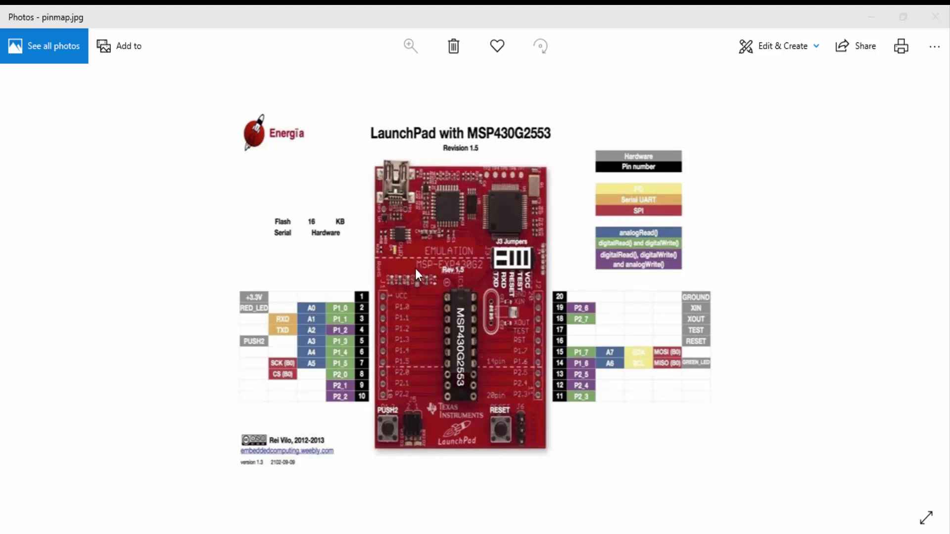
{"action": "mouse_move", "coordinate": [380, 295]}
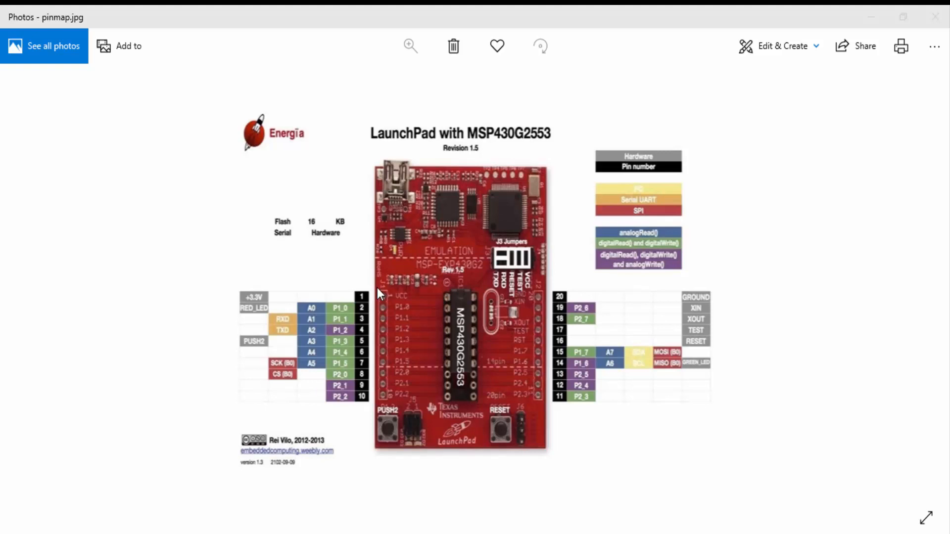
{"action": "mouse_move", "coordinate": [645, 271]}
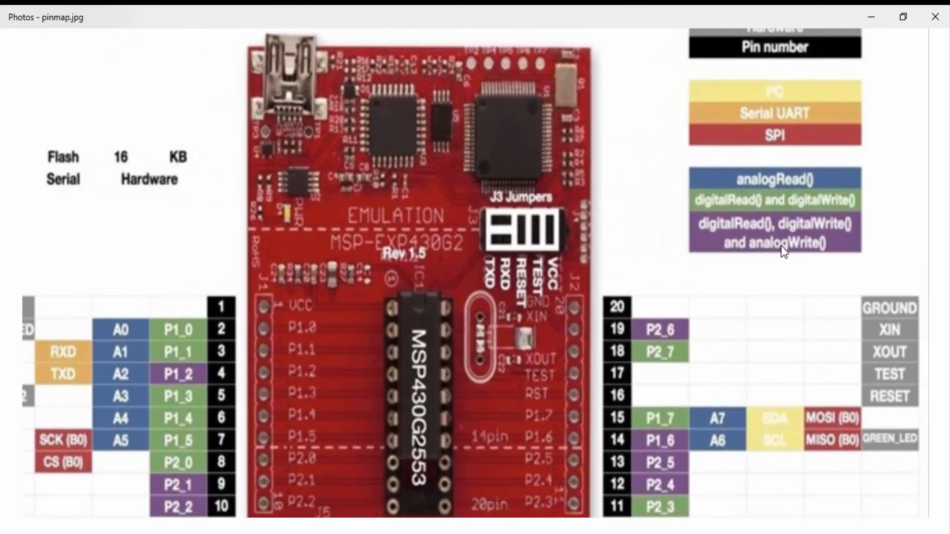
{"action": "mouse_move", "coordinate": [762, 259]}
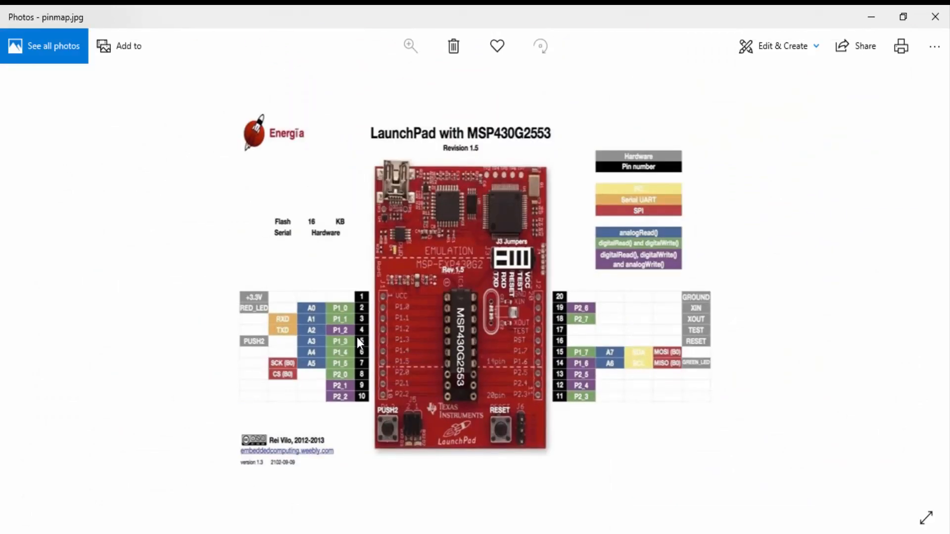
{"action": "mouse_move", "coordinate": [360, 333]}
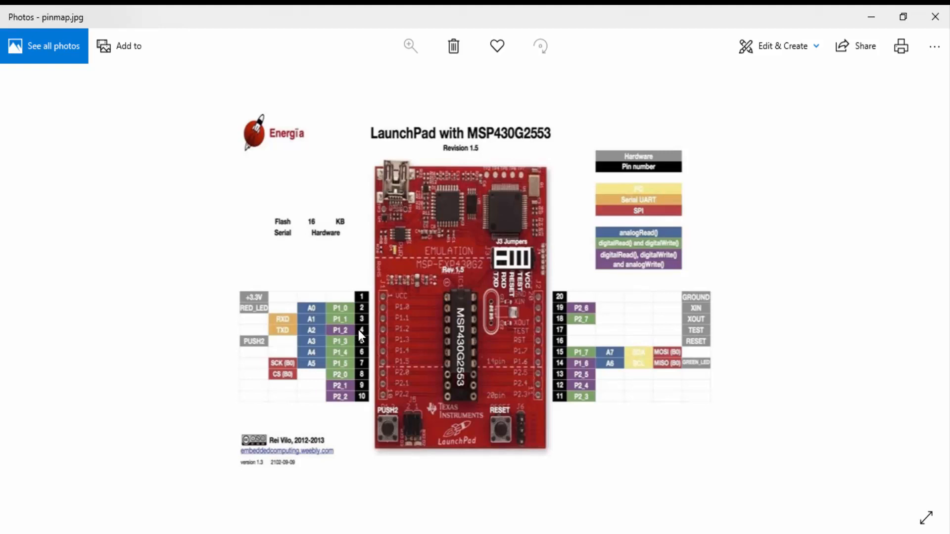
{"action": "mouse_move", "coordinate": [364, 388]}
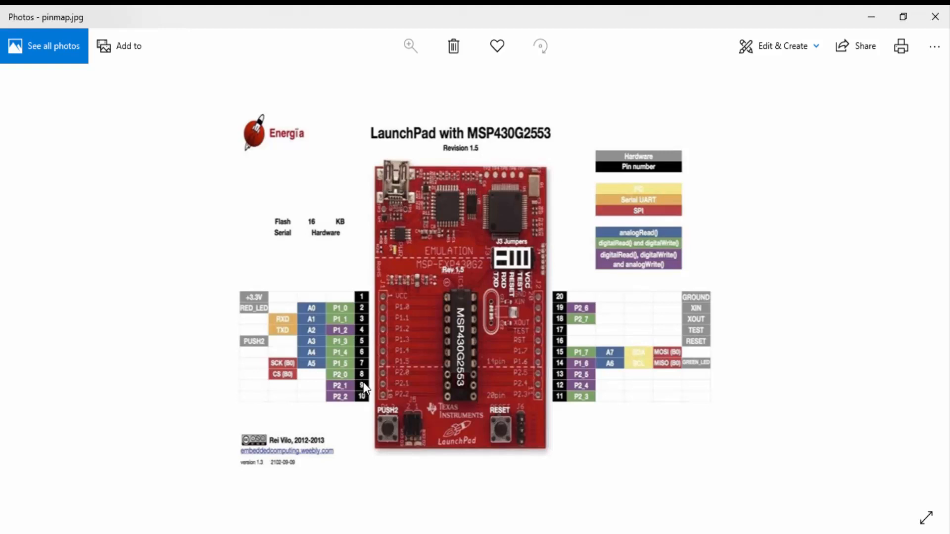
{"action": "mouse_move", "coordinate": [561, 388]}
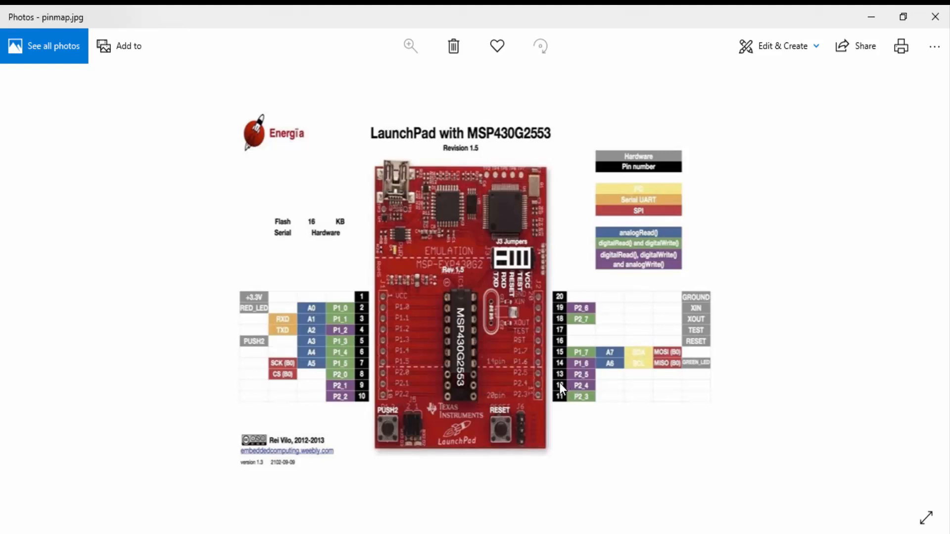
{"action": "mouse_move", "coordinate": [561, 336]}
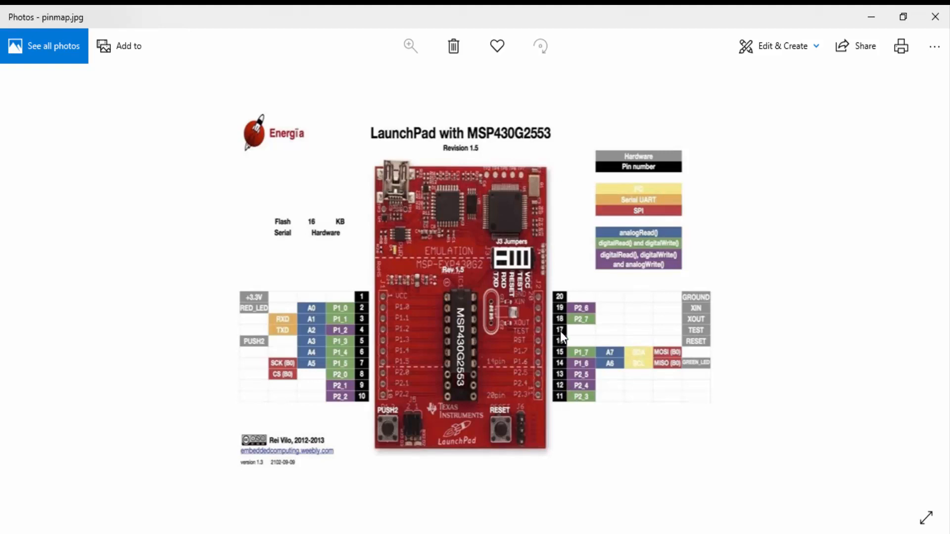
{"action": "mouse_move", "coordinate": [505, 366]}
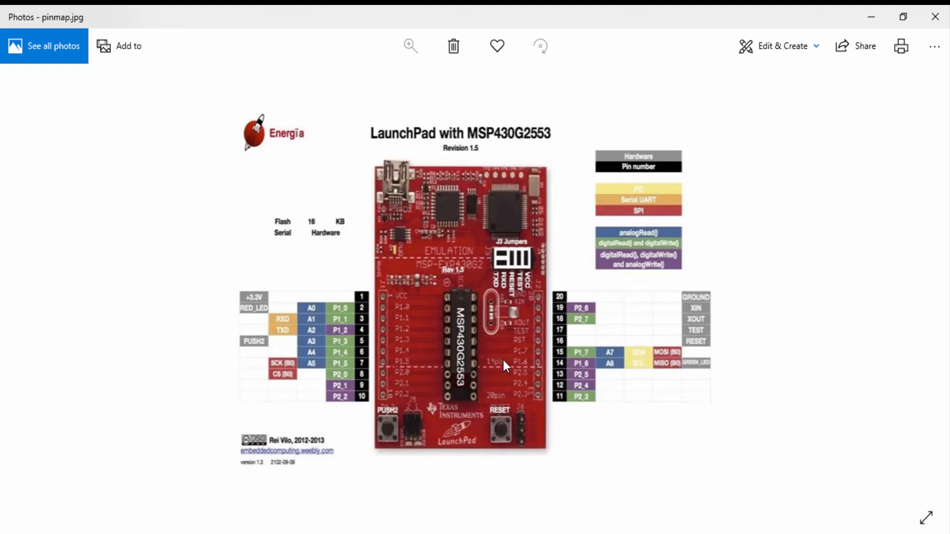
{"action": "mouse_move", "coordinate": [464, 372]}
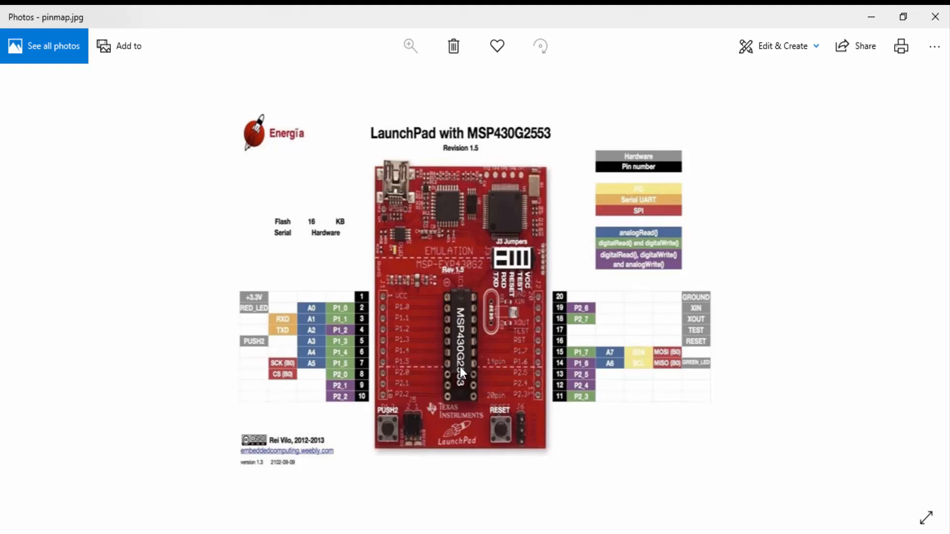
{"action": "mouse_move", "coordinate": [421, 372]}
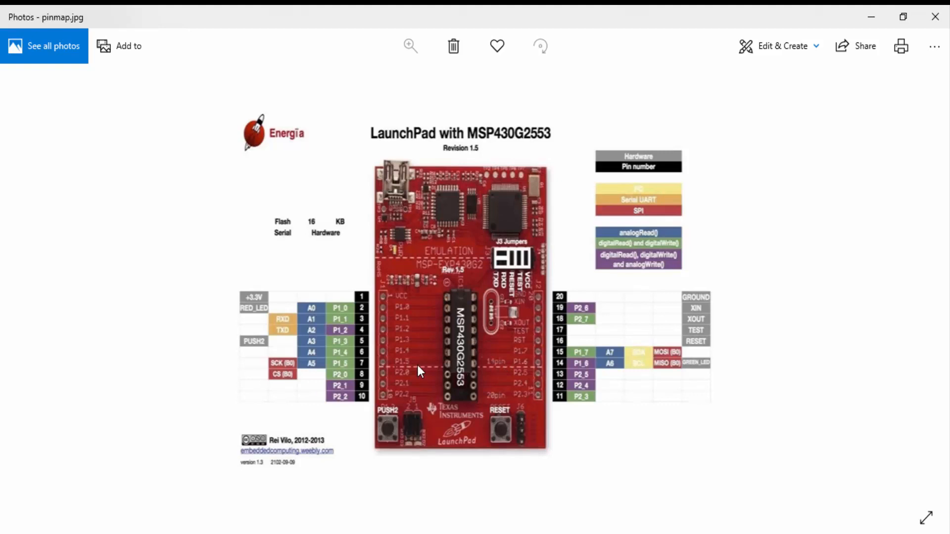
{"action": "mouse_move", "coordinate": [443, 334]}
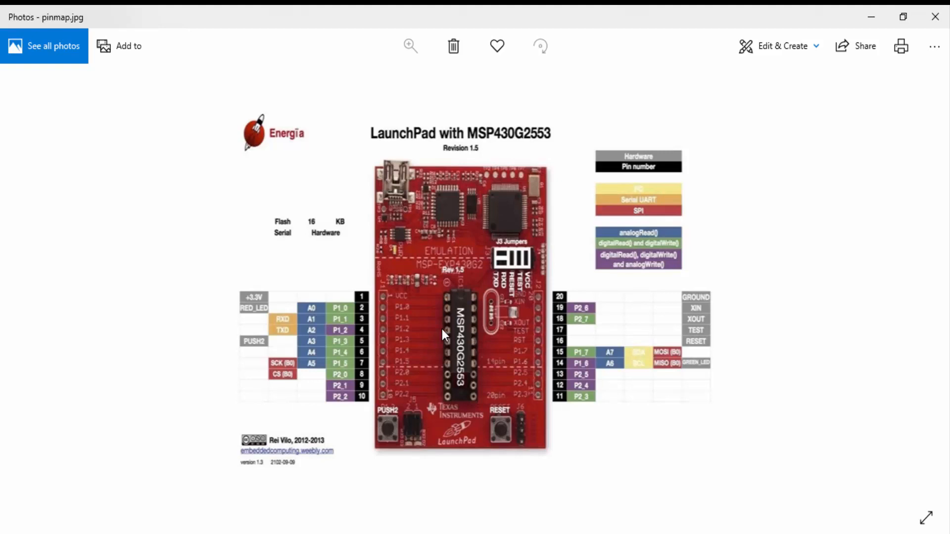
{"action": "mouse_move", "coordinate": [427, 312]}
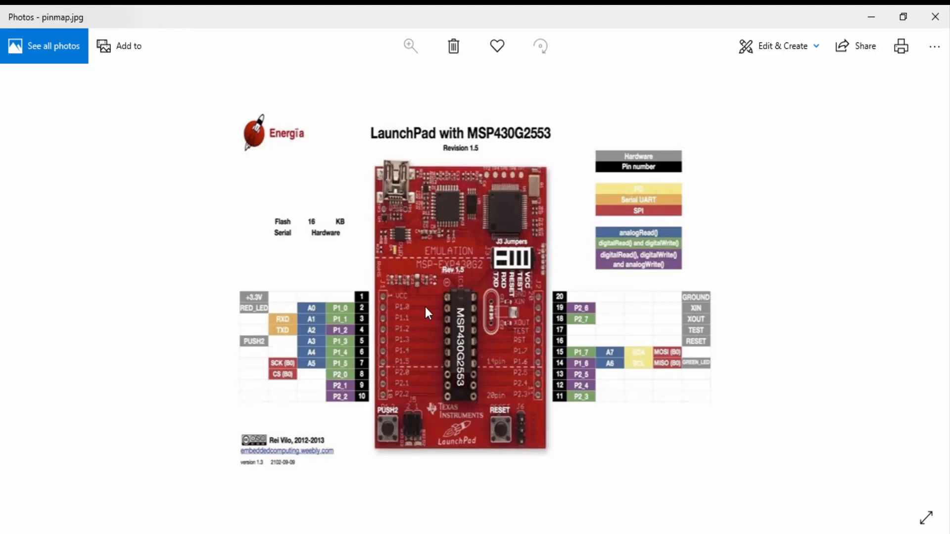
{"action": "mouse_move", "coordinate": [439, 319]}
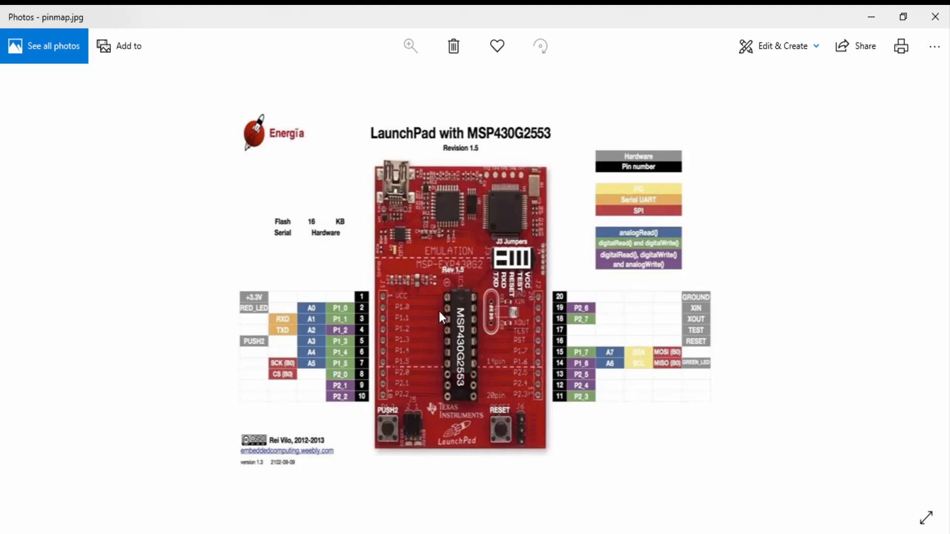
{"action": "mouse_move", "coordinate": [311, 329]}
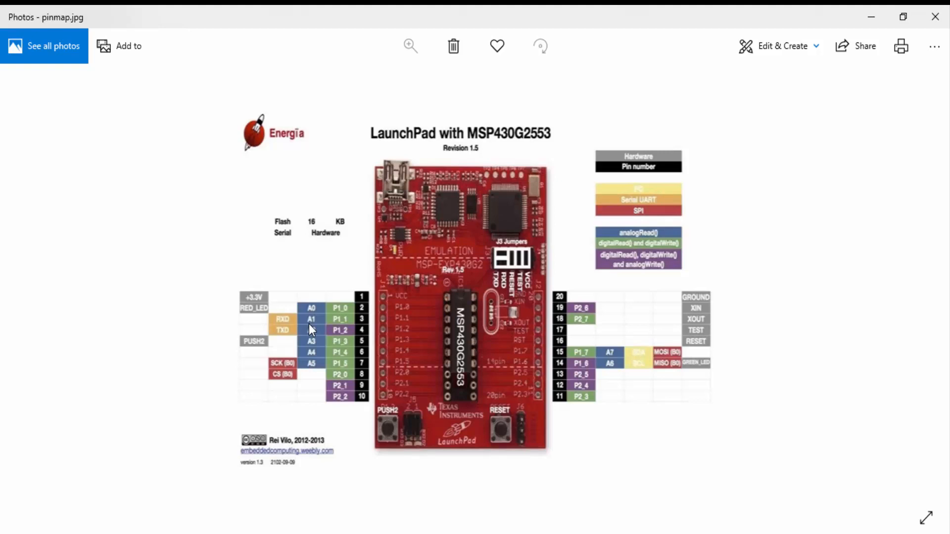
{"action": "mouse_move", "coordinate": [333, 314]}
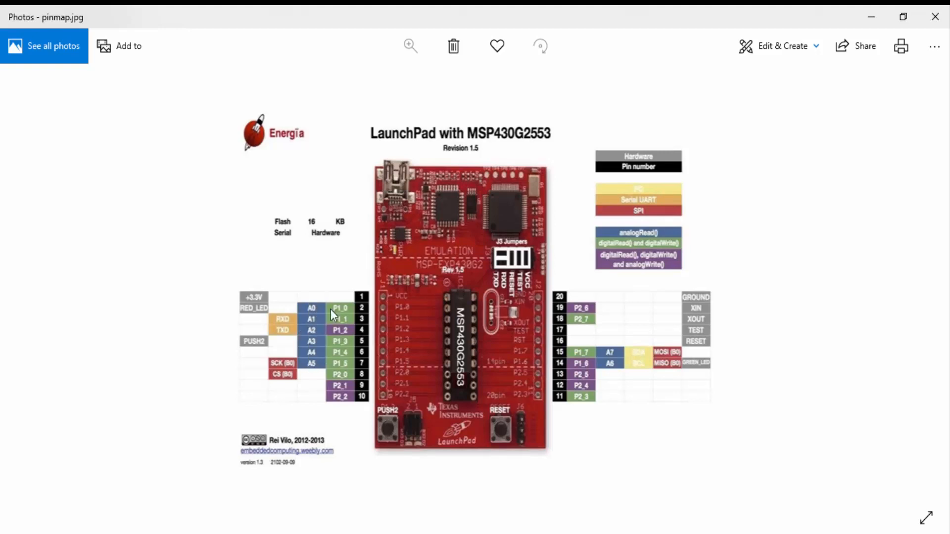
{"action": "mouse_move", "coordinate": [327, 370]}
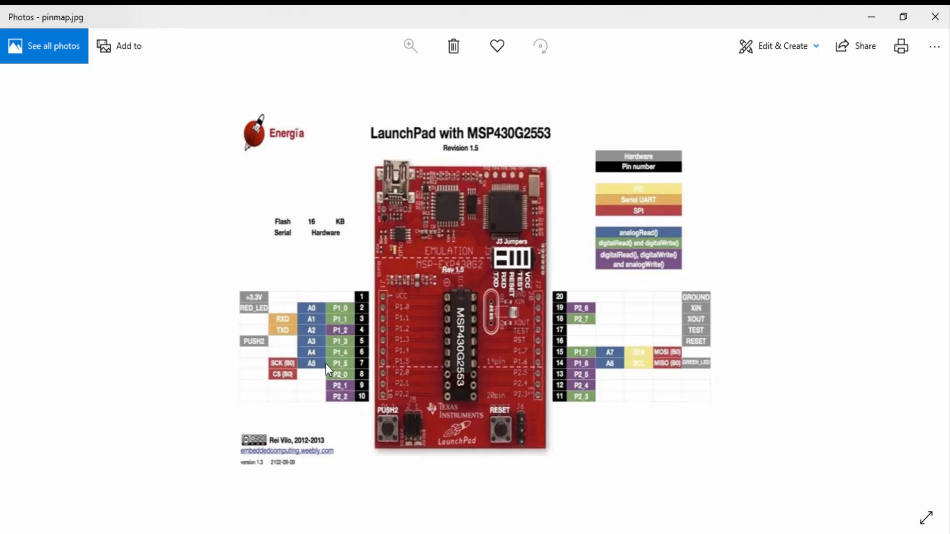
{"action": "mouse_move", "coordinate": [569, 349]}
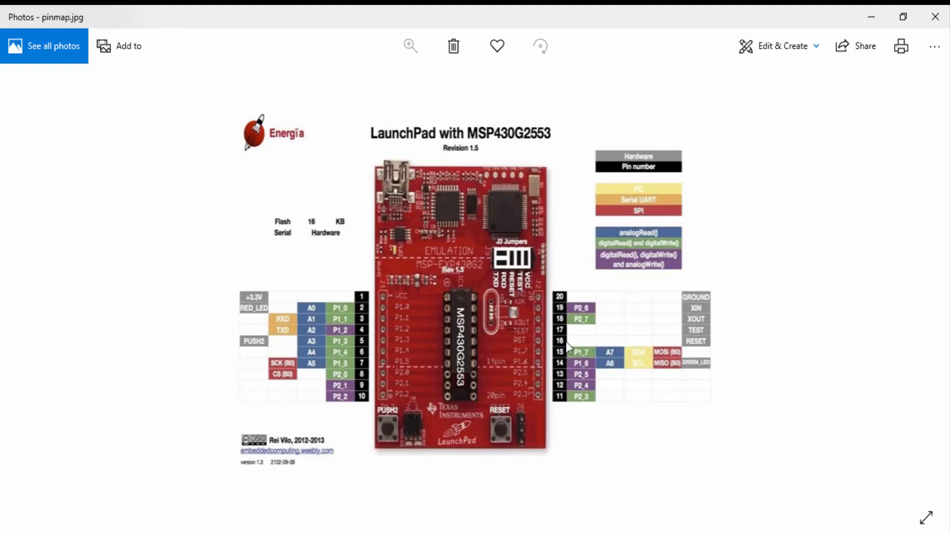
{"action": "mouse_move", "coordinate": [418, 346]}
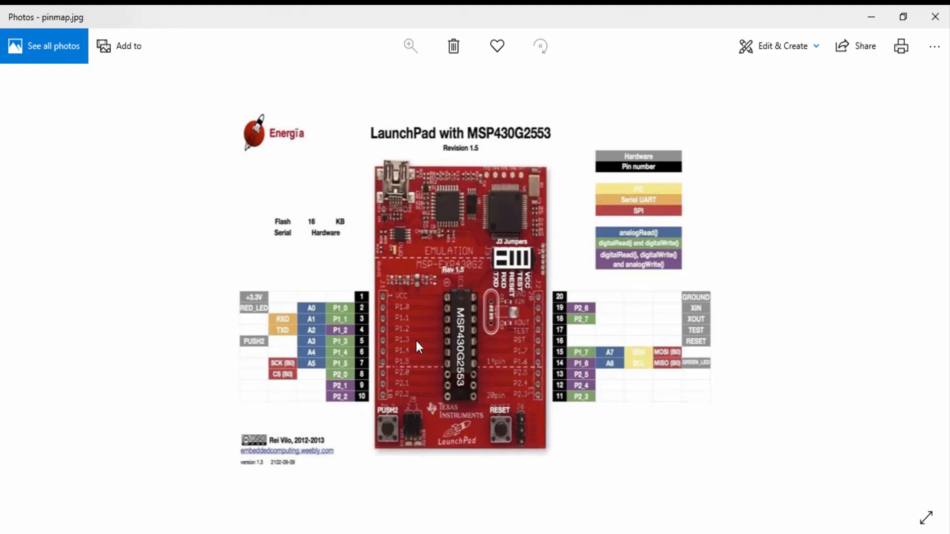
{"action": "mouse_move", "coordinate": [393, 341]}
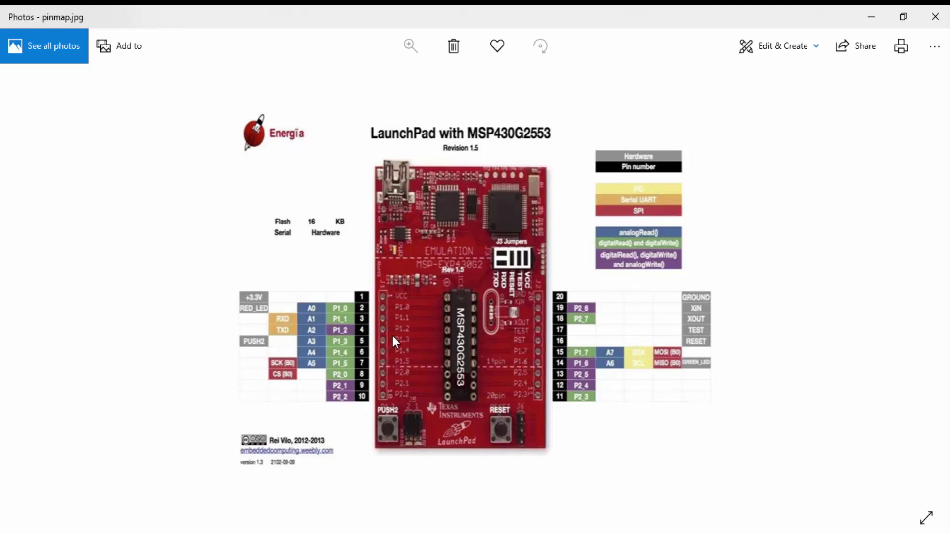
{"action": "mouse_move", "coordinate": [358, 332]}
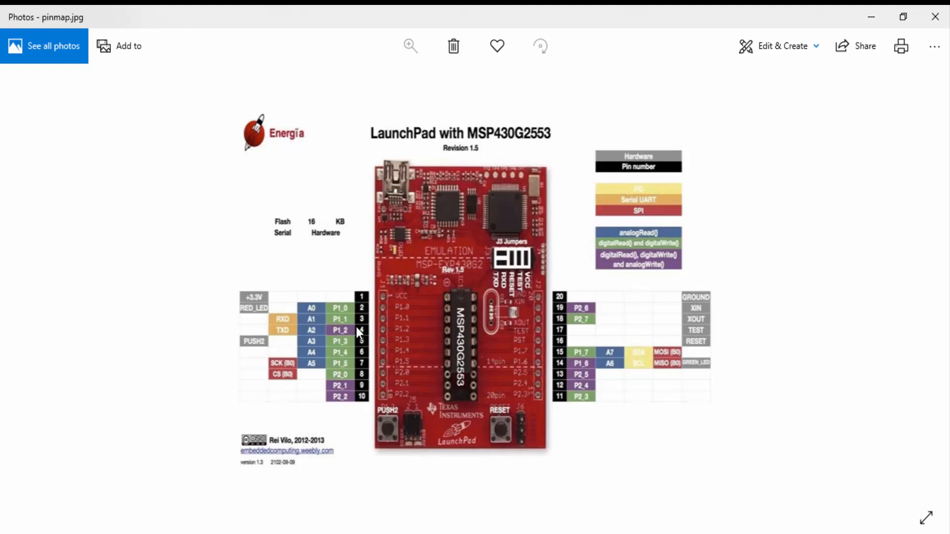
{"action": "mouse_move", "coordinate": [409, 327]}
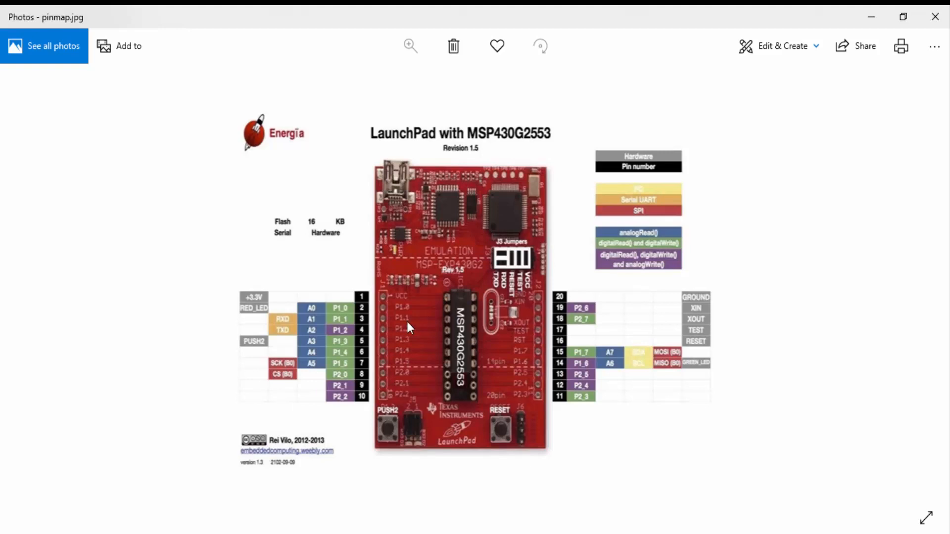
{"action": "mouse_move", "coordinate": [345, 337]}
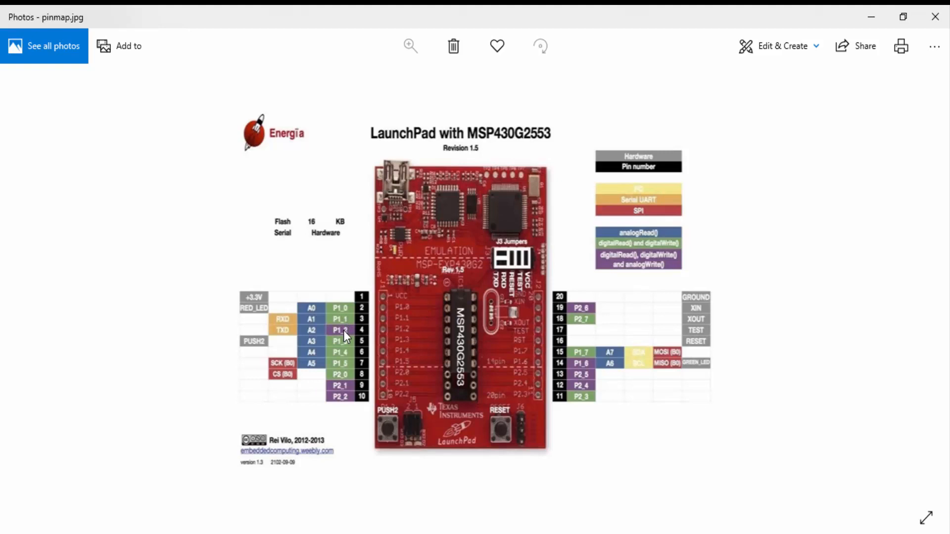
{"action": "mouse_move", "coordinate": [548, 378]}
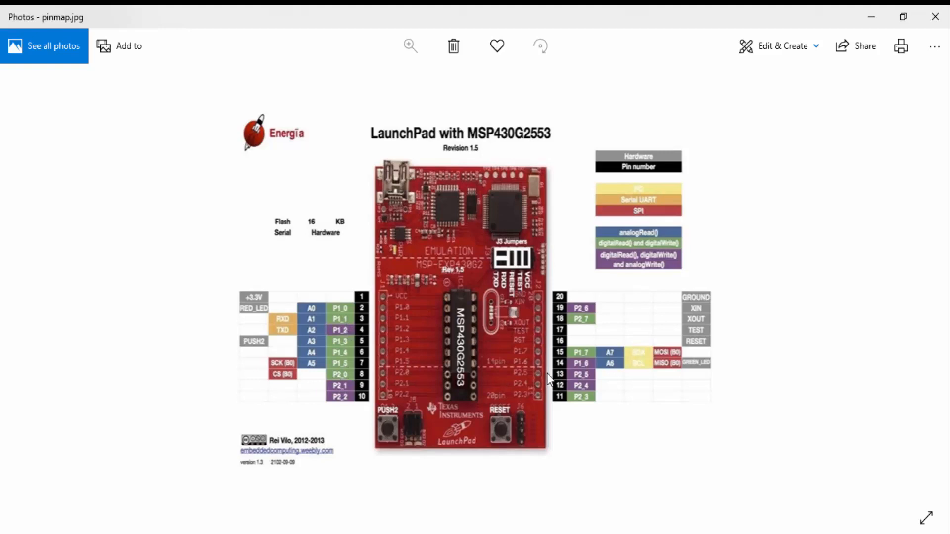
{"action": "mouse_move", "coordinate": [562, 330]}
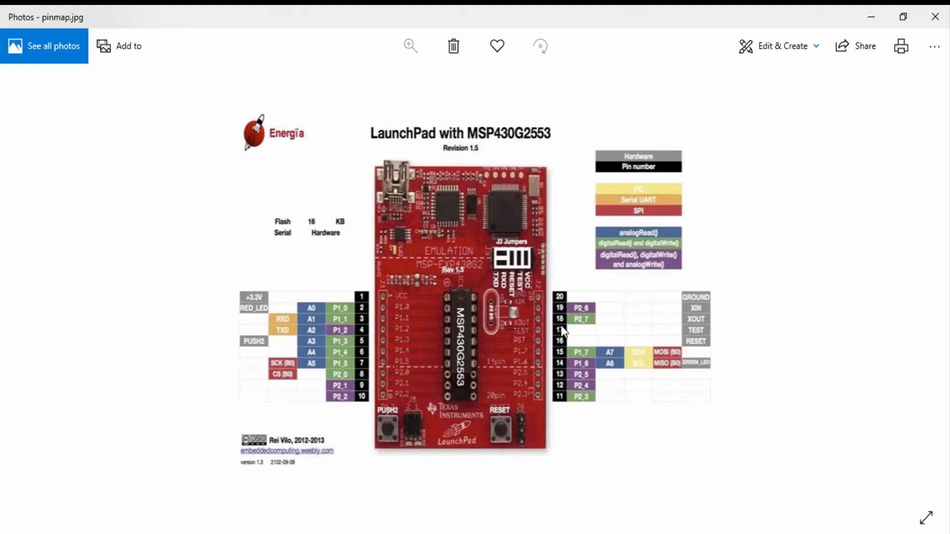
{"action": "mouse_move", "coordinate": [524, 325]}
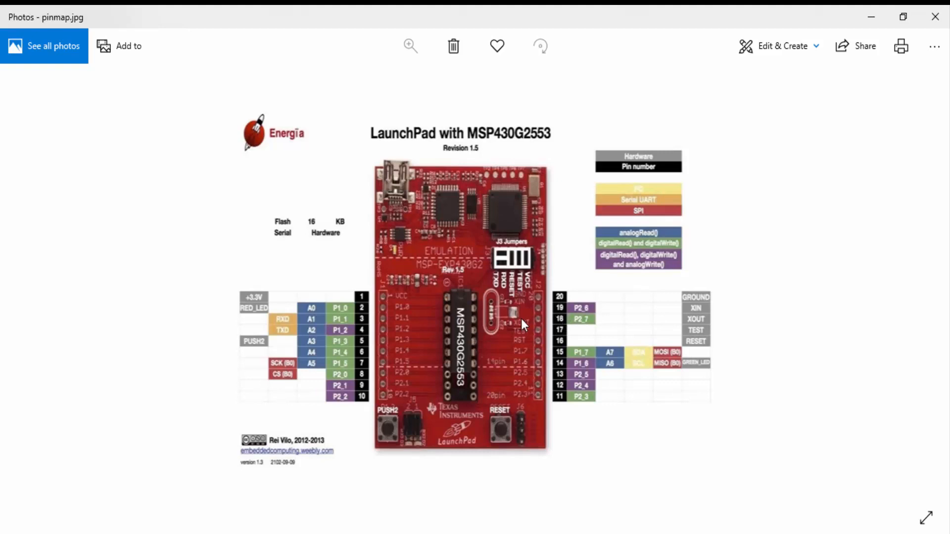
{"action": "mouse_move", "coordinate": [641, 273]}
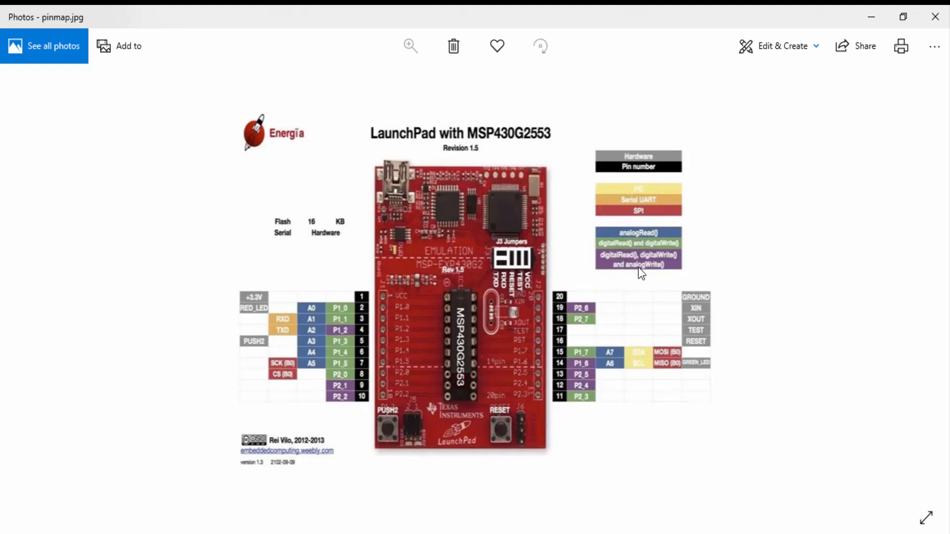
{"action": "mouse_move", "coordinate": [530, 273]}
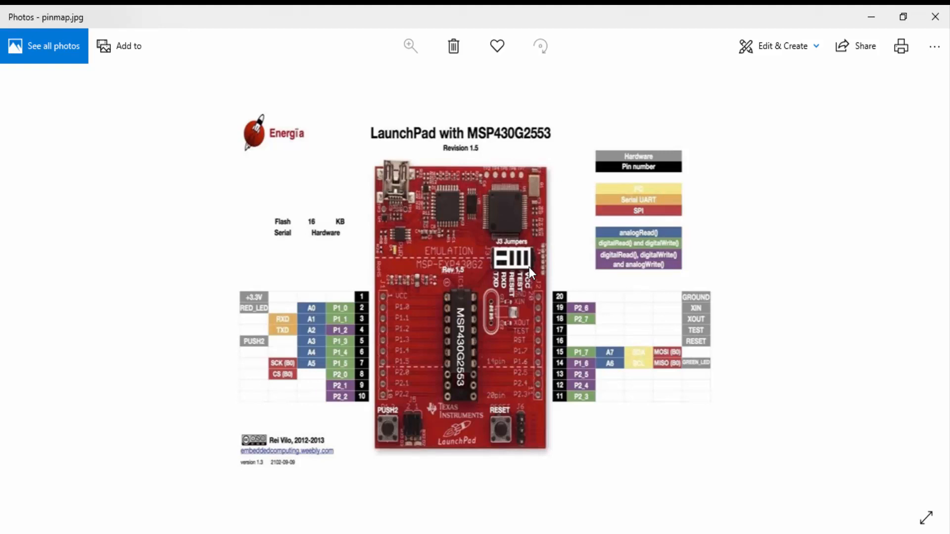
{"action": "mouse_move", "coordinate": [556, 261]}
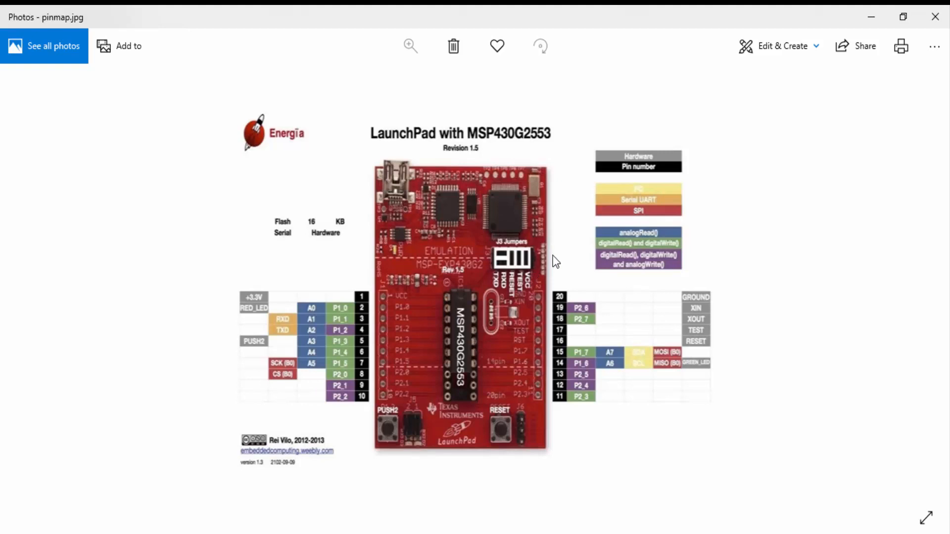
{"action": "mouse_move", "coordinate": [587, 256]}
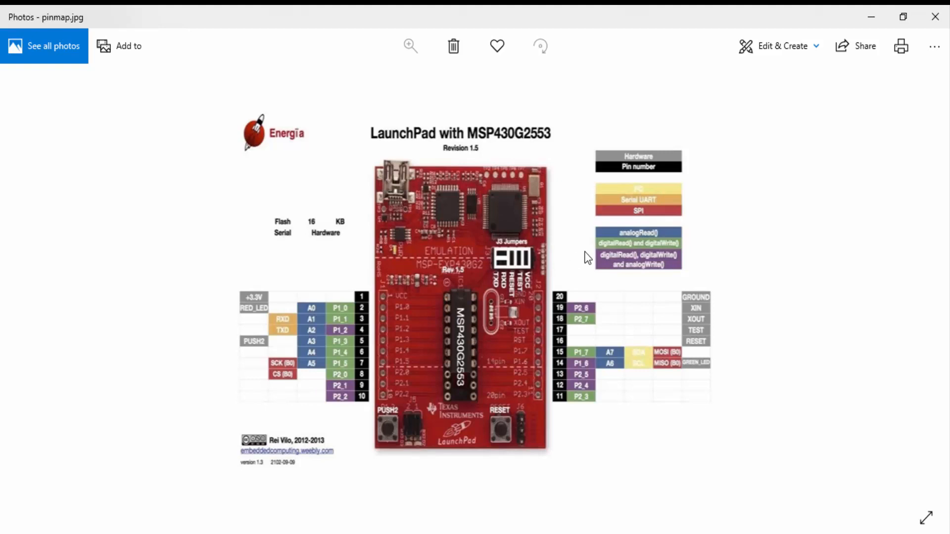
{"action": "mouse_move", "coordinate": [533, 254]}
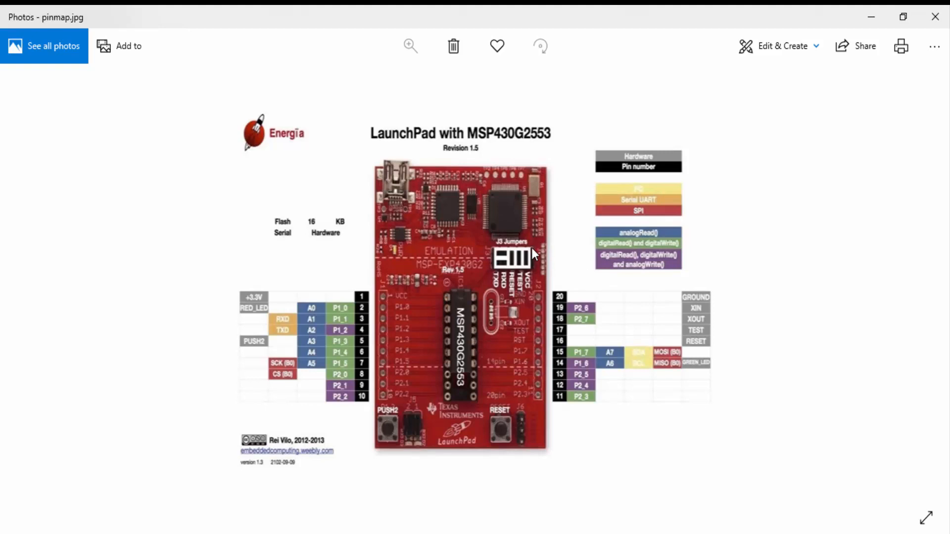
{"action": "mouse_move", "coordinate": [574, 242]}
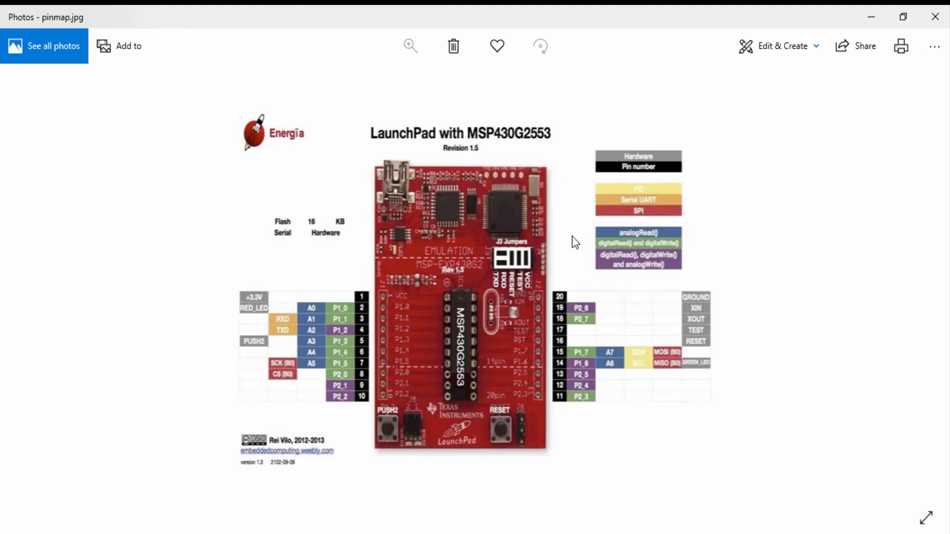
{"action": "mouse_move", "coordinate": [321, 339]}
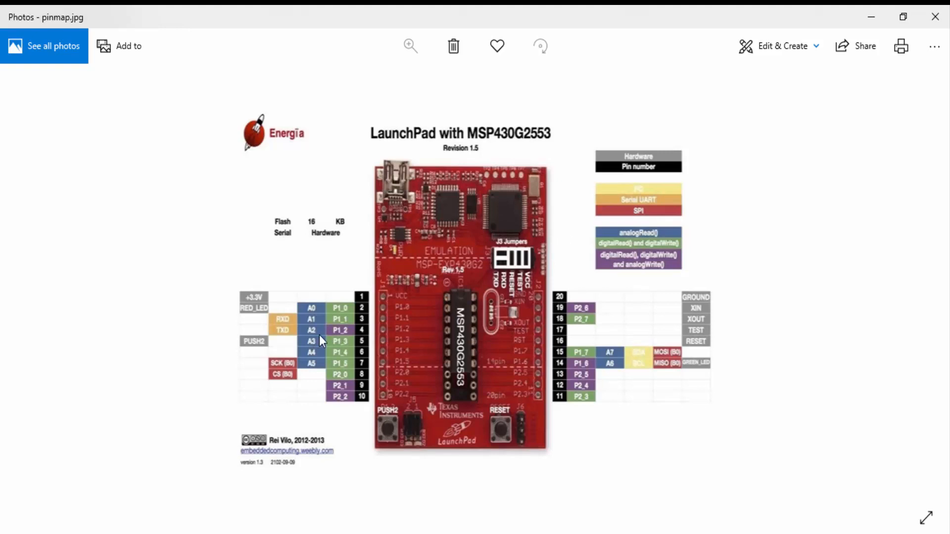
{"action": "mouse_move", "coordinate": [400, 386]}
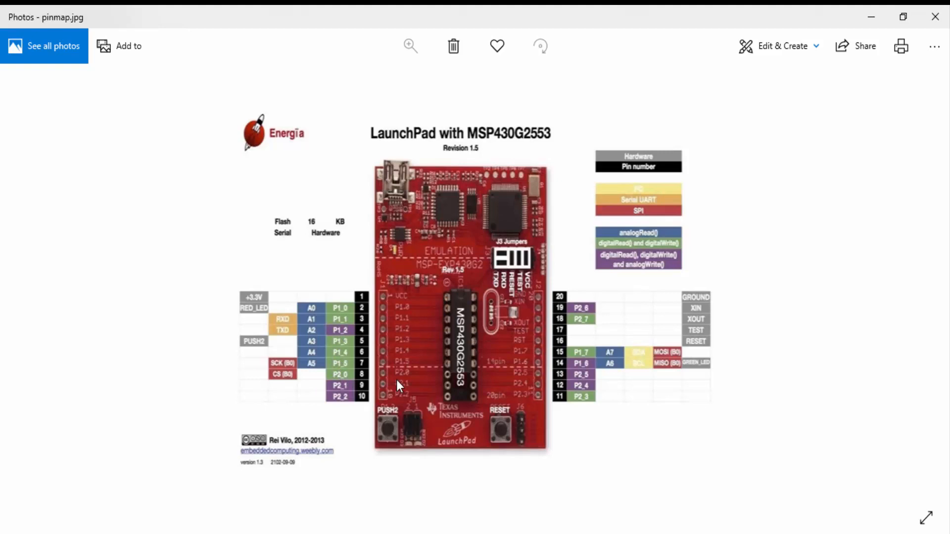
{"action": "mouse_move", "coordinate": [454, 325]}
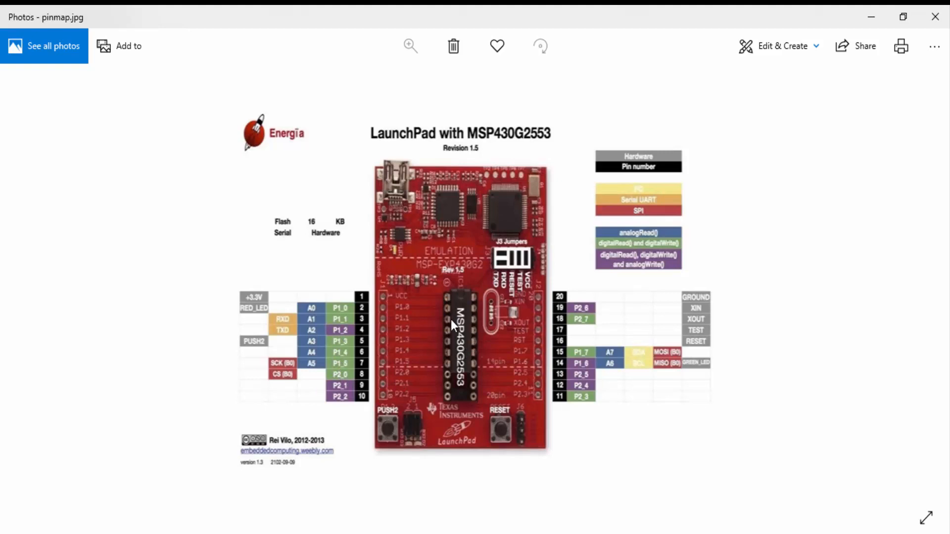
{"action": "mouse_move", "coordinate": [472, 308]}
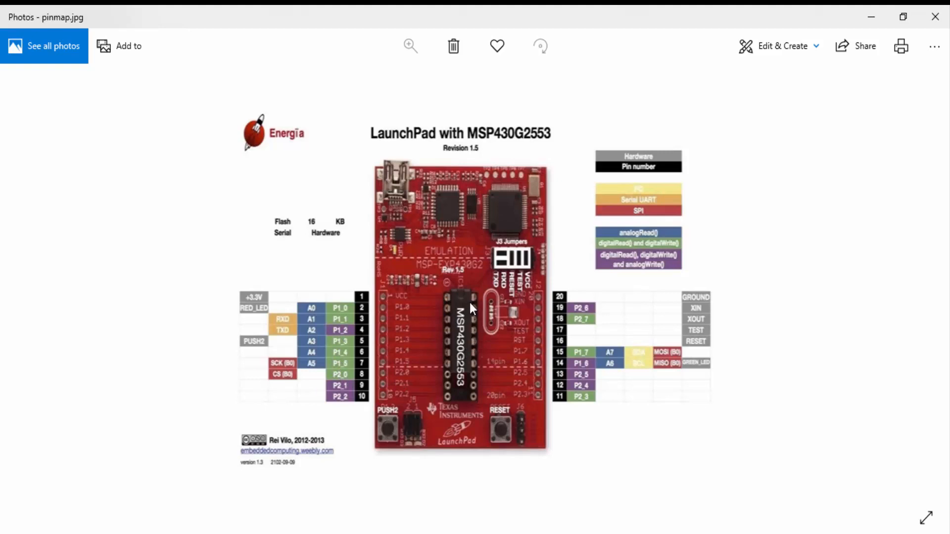
{"action": "mouse_move", "coordinate": [651, 532]}
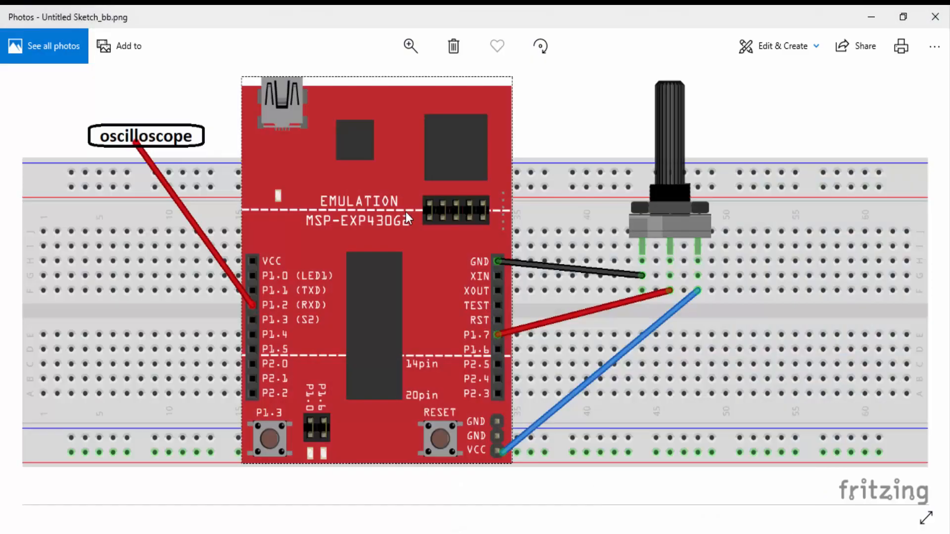
{"action": "mouse_move", "coordinate": [624, 211]}
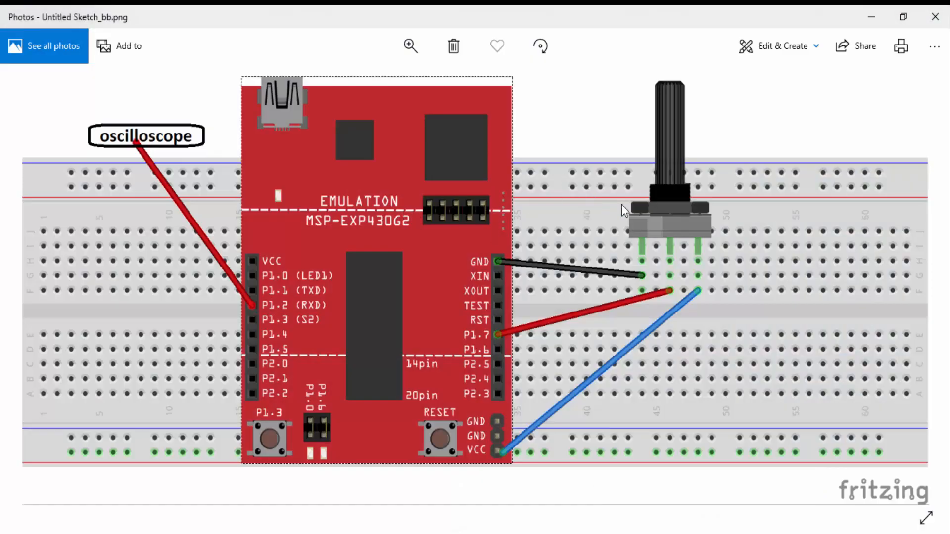
{"action": "mouse_move", "coordinate": [645, 282]}
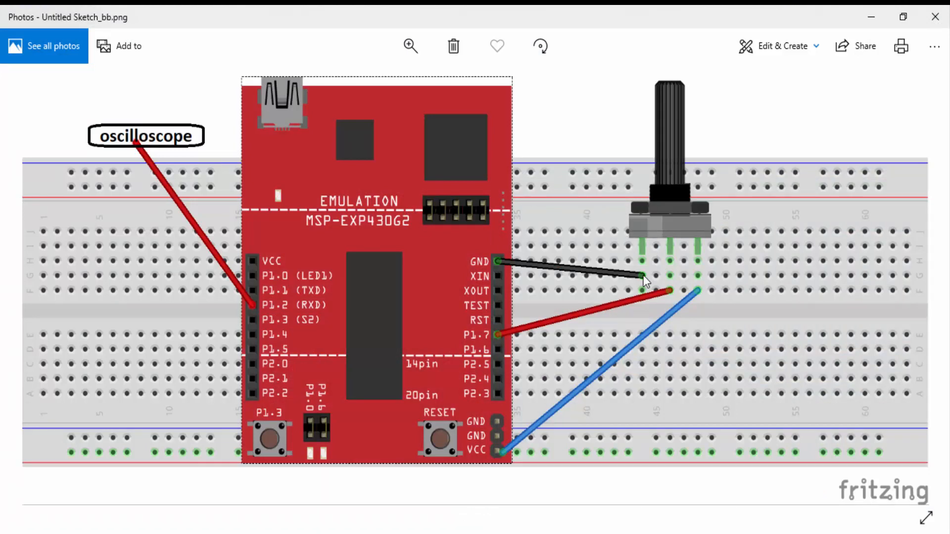
{"action": "mouse_move", "coordinate": [624, 272]}
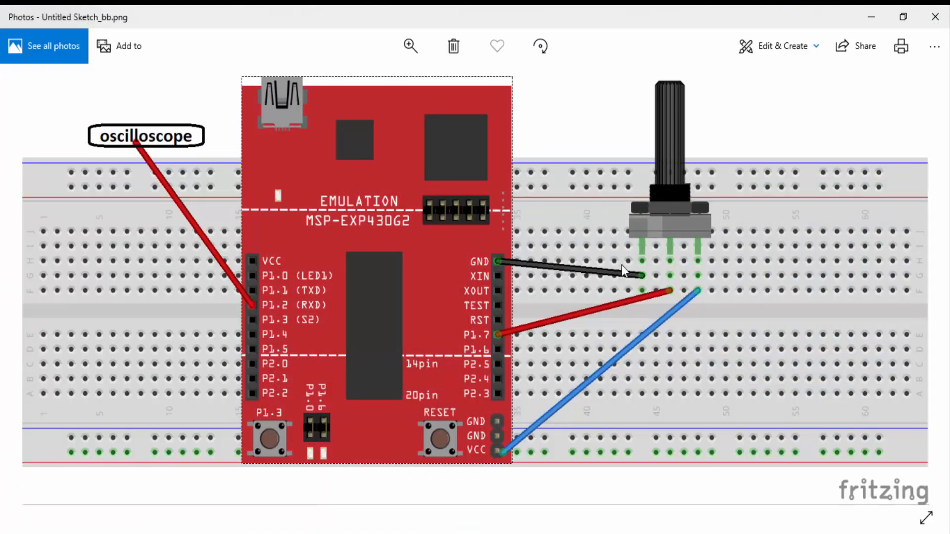
{"action": "mouse_move", "coordinate": [510, 346]}
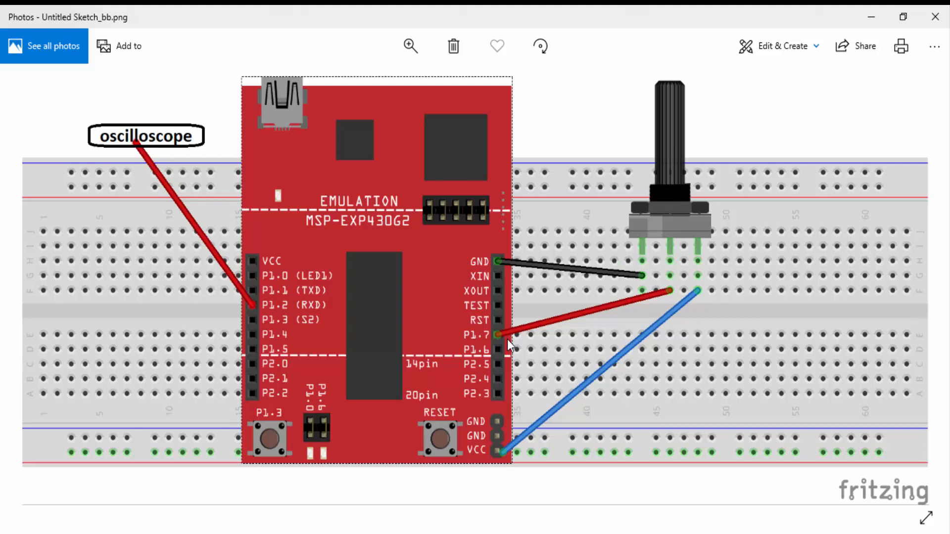
{"action": "mouse_move", "coordinate": [513, 321]}
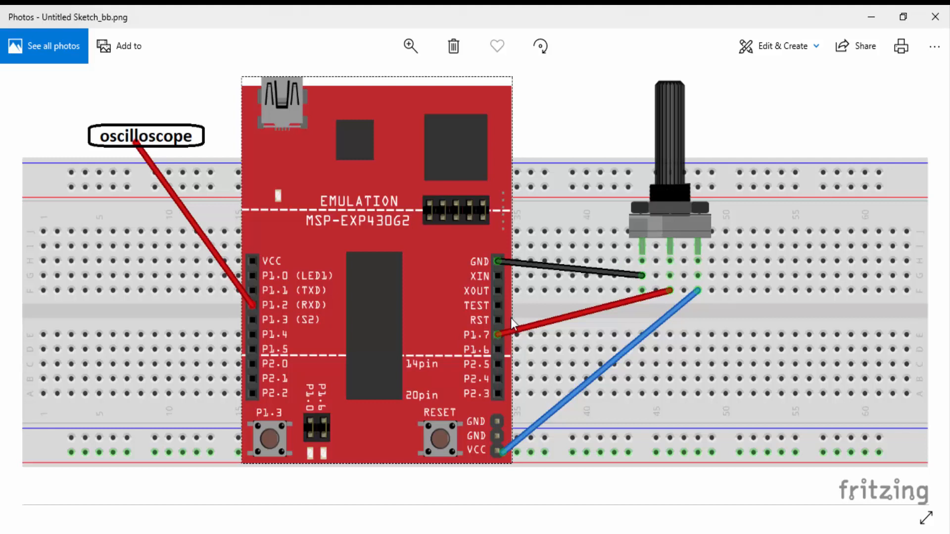
{"action": "mouse_move", "coordinate": [520, 488]}
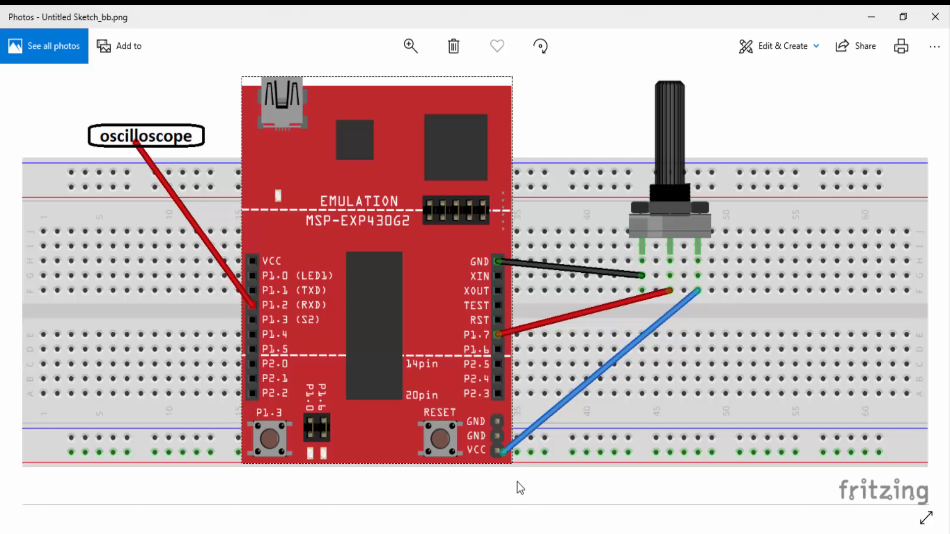
{"action": "mouse_move", "coordinate": [524, 397]}
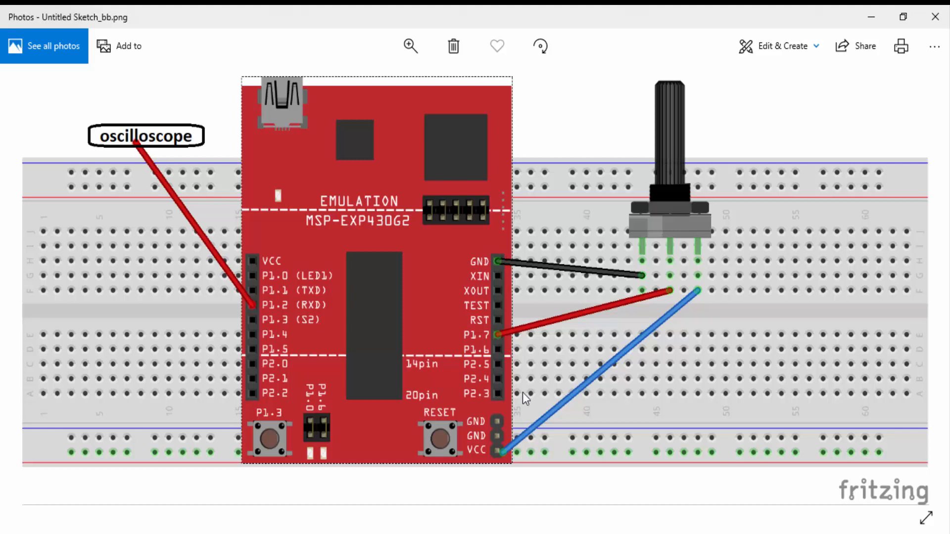
{"action": "mouse_move", "coordinate": [684, 109]}
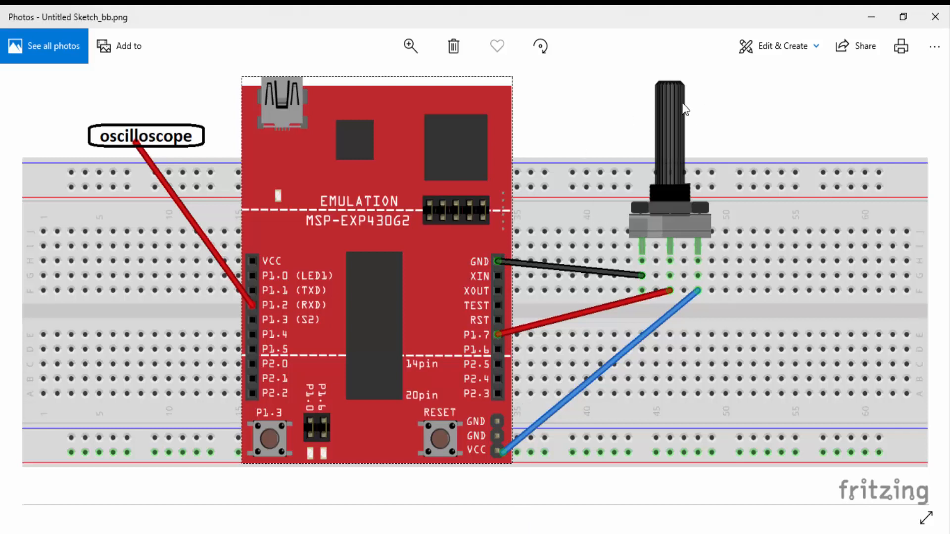
{"action": "mouse_move", "coordinate": [674, 118]}
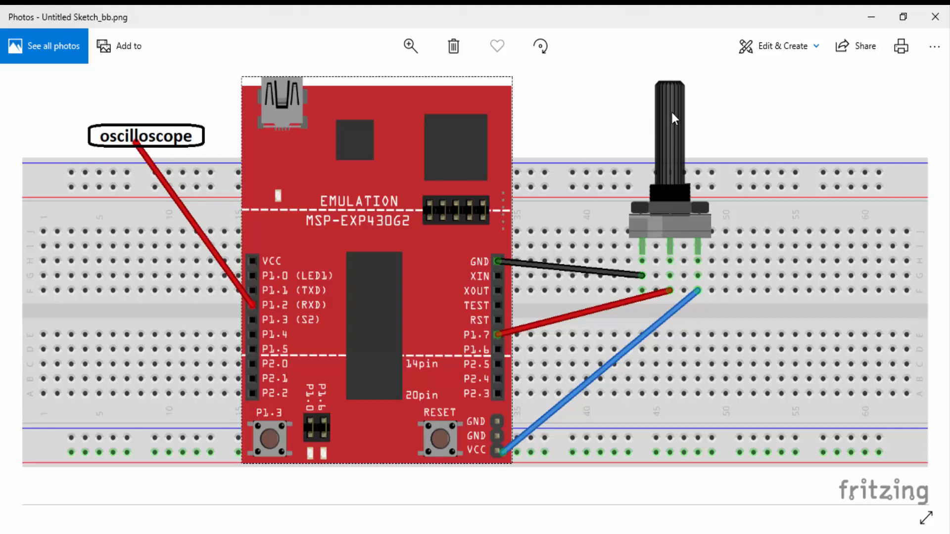
{"action": "mouse_move", "coordinate": [202, 116]}
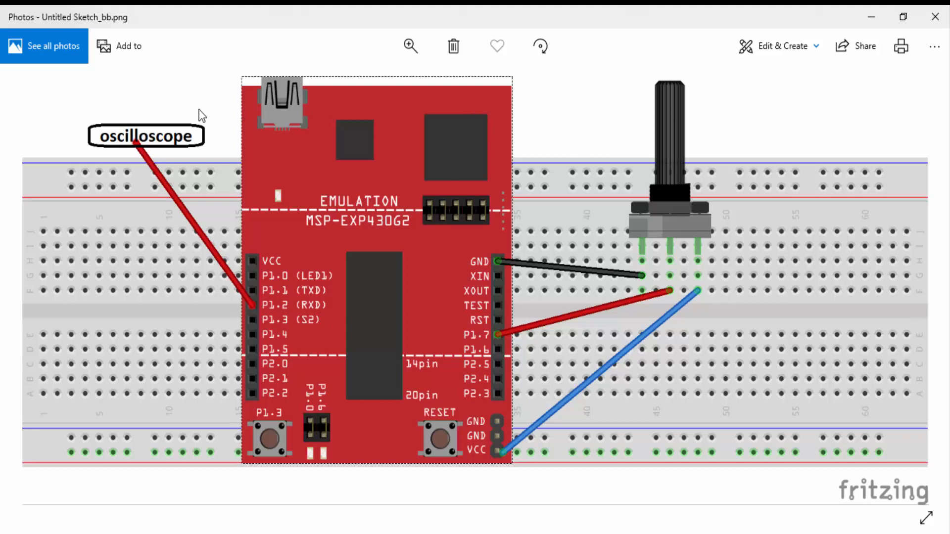
{"action": "mouse_move", "coordinate": [251, 315]}
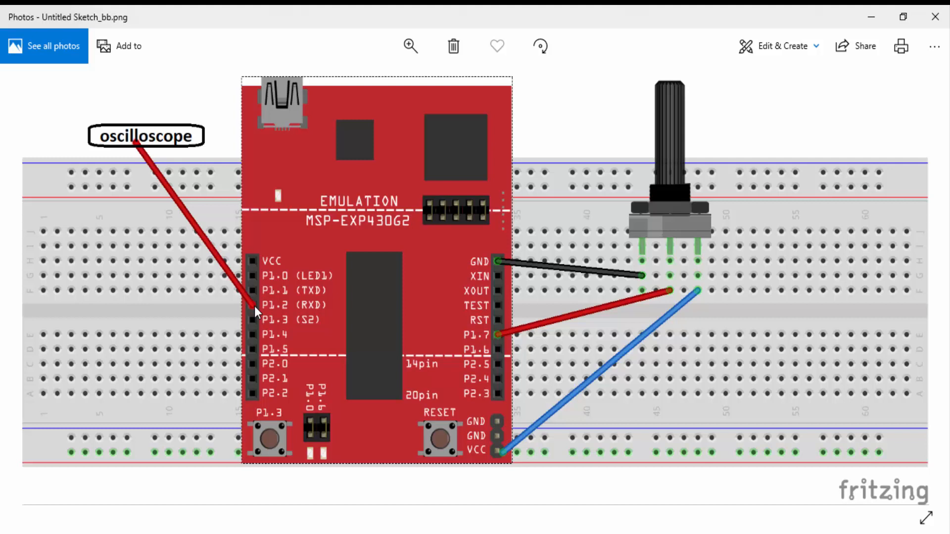
{"action": "mouse_move", "coordinate": [222, 262]}
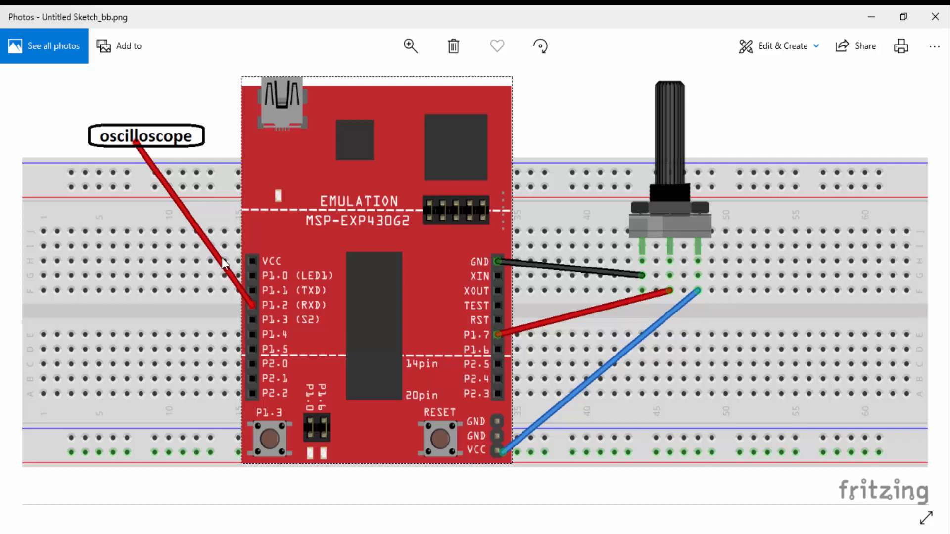
{"action": "mouse_move", "coordinate": [151, 141]}
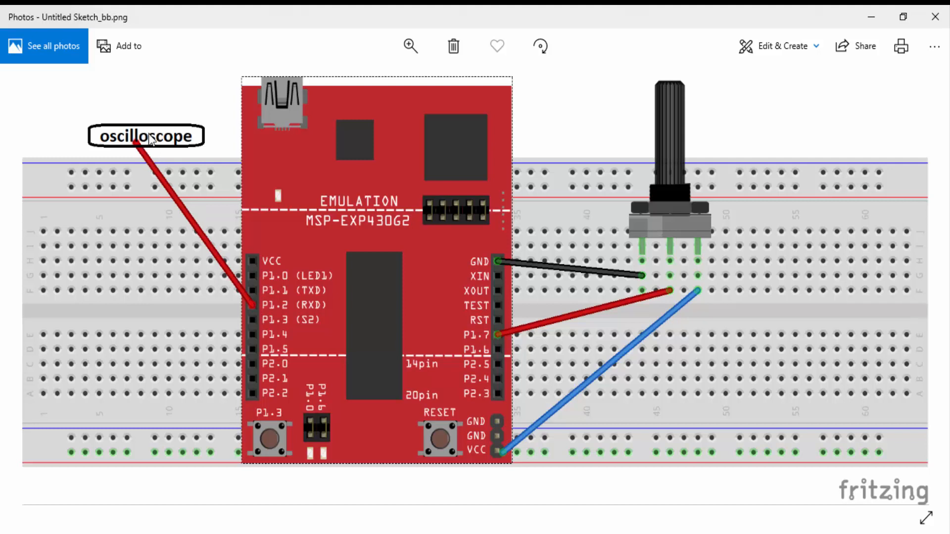
{"action": "mouse_move", "coordinate": [540, 218]}
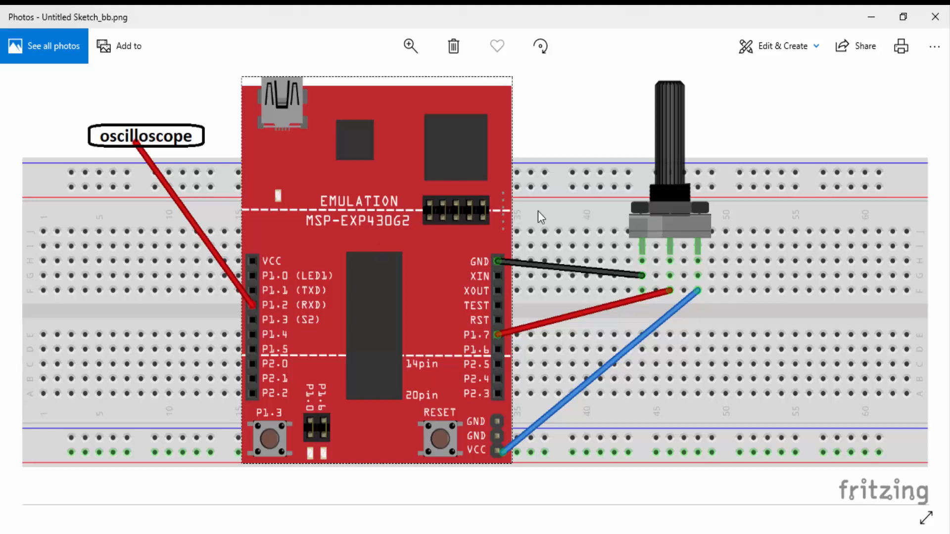
{"action": "mouse_move", "coordinate": [672, 132]}
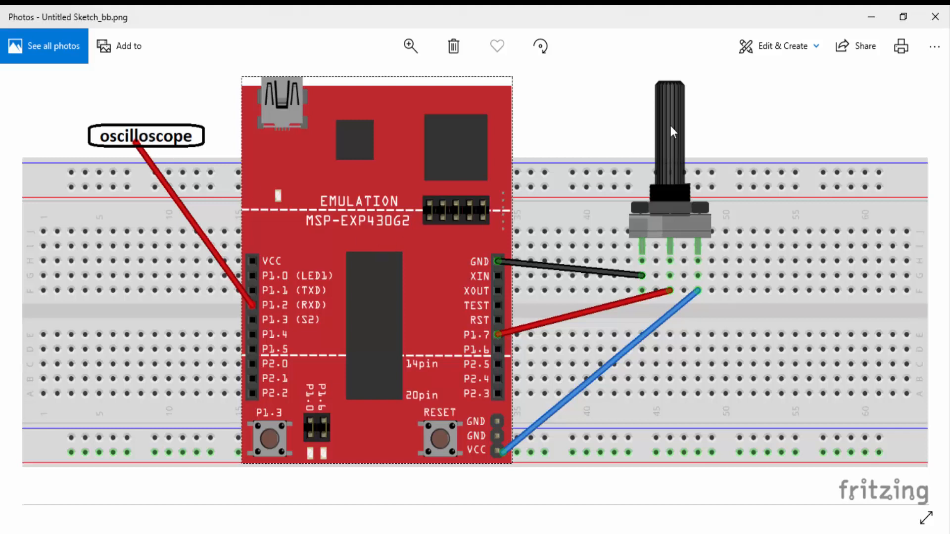
{"action": "mouse_move", "coordinate": [666, 119]}
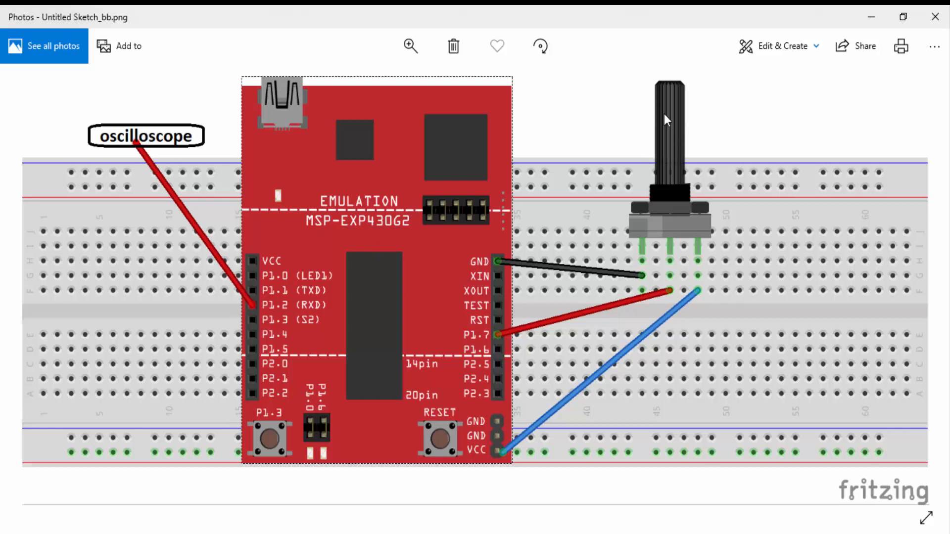
{"action": "mouse_move", "coordinate": [668, 127]}
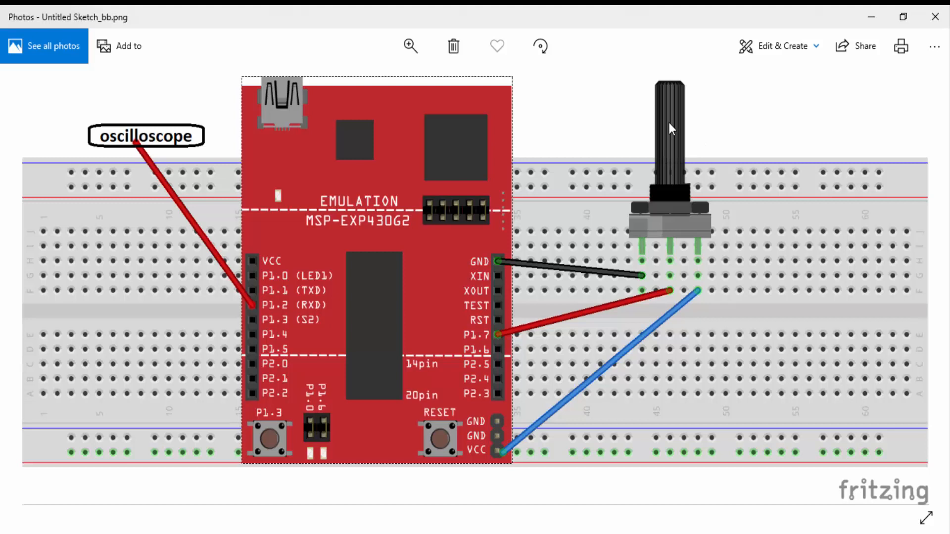
{"action": "mouse_move", "coordinate": [149, 148]}
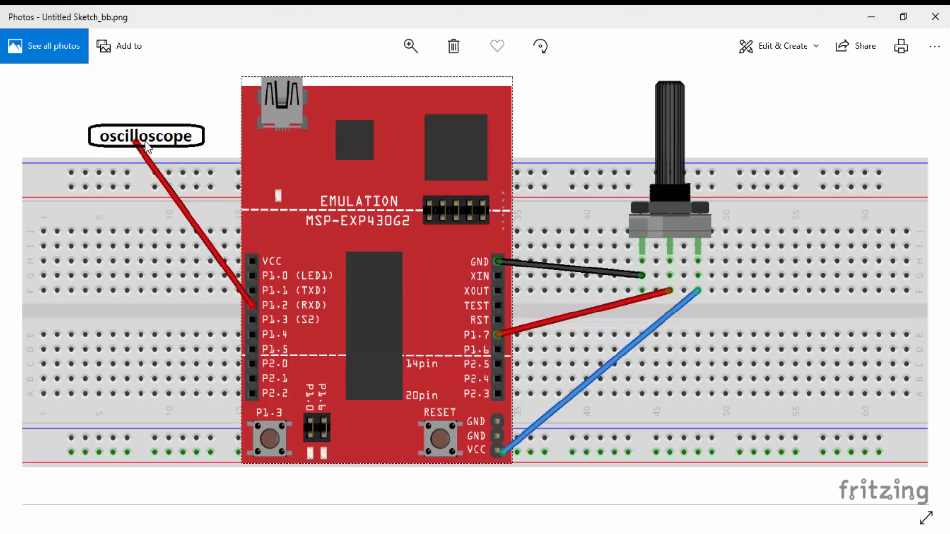
{"action": "mouse_move", "coordinate": [127, 133]}
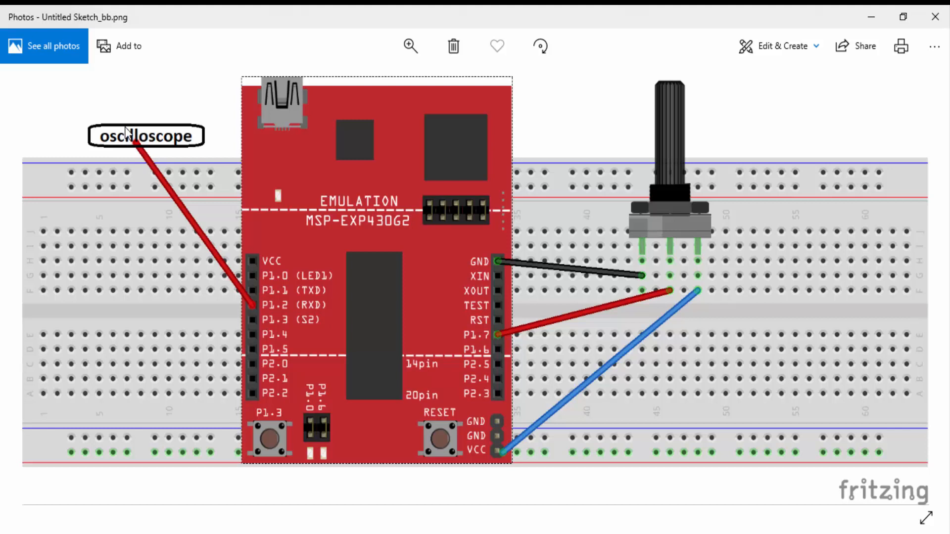
{"action": "mouse_move", "coordinate": [200, 167]}
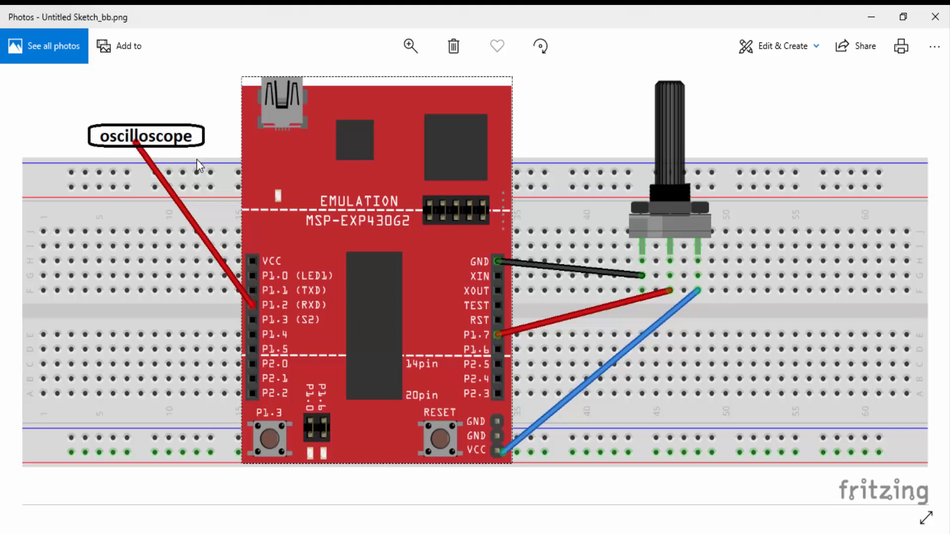
{"action": "mouse_move", "coordinate": [216, 156]}
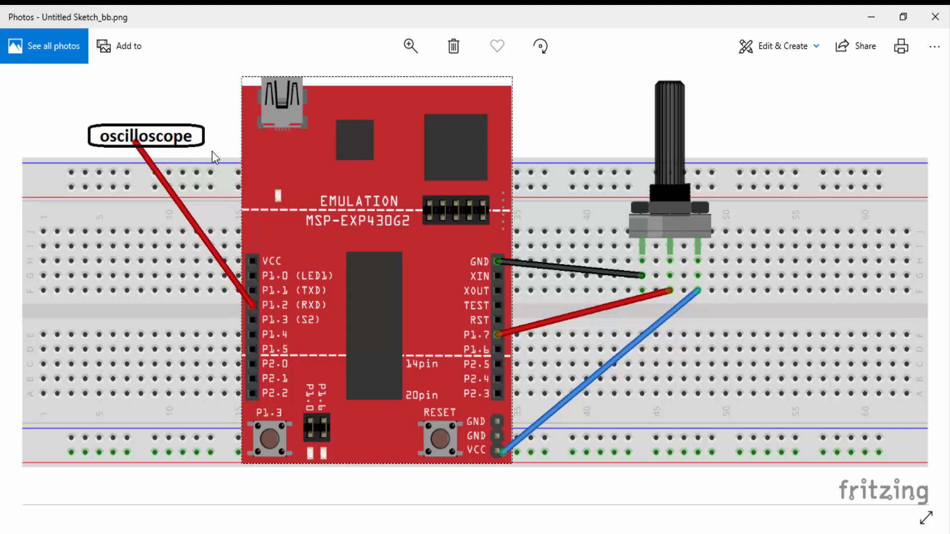
{"action": "mouse_move", "coordinate": [424, 290]}
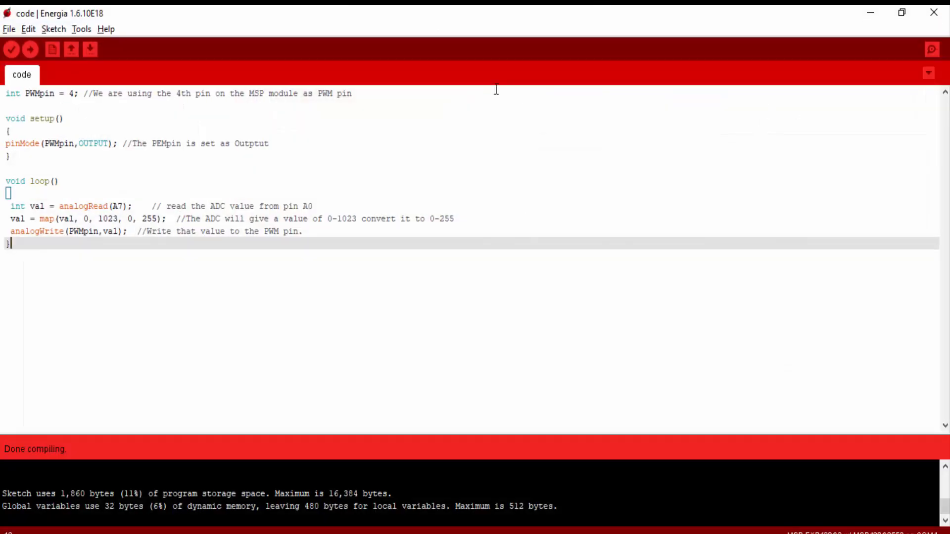
Highlight the whole sketch, then clear the selection and bring up the wiring diagram
{"action": "key", "text": "ctrl+a"}
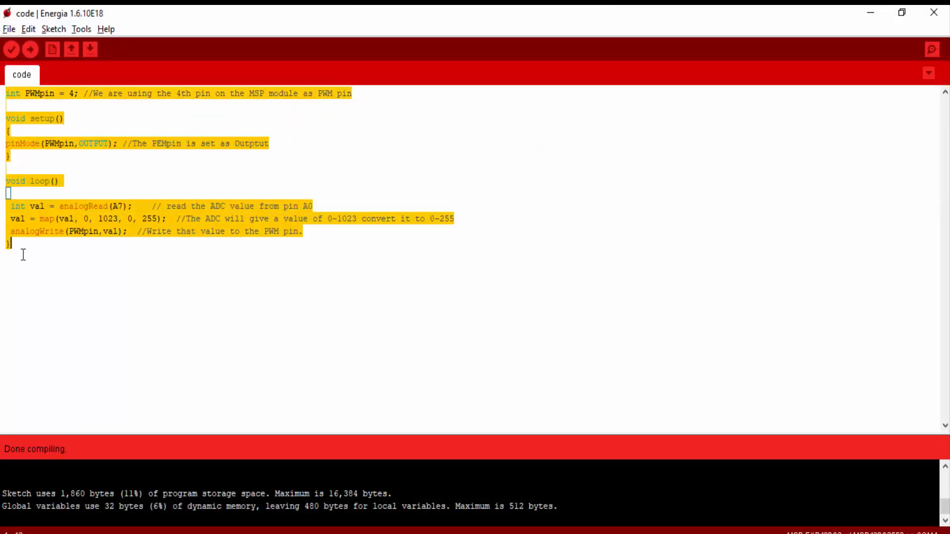
{"action": "left_click", "coordinate": [42, 247]}
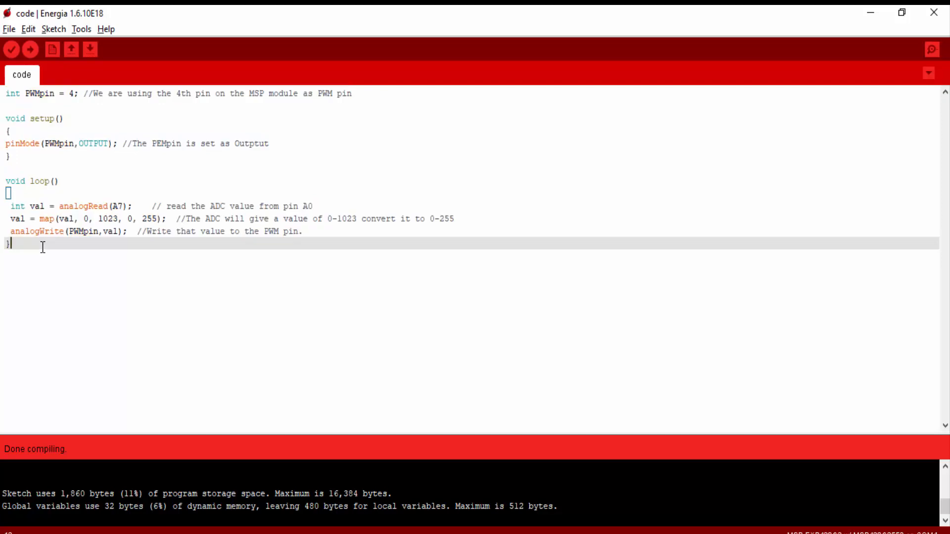
{"action": "mouse_move", "coordinate": [83, 182]}
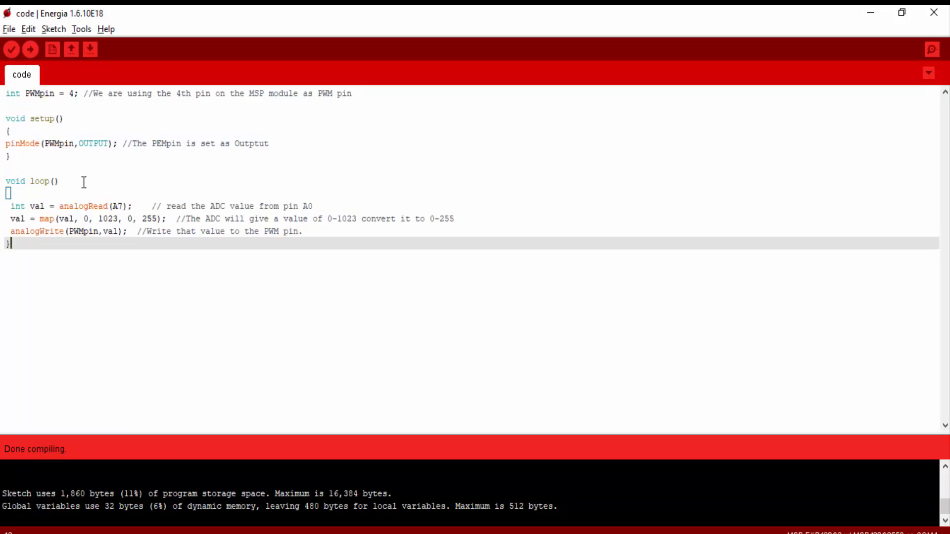
{"action": "left_click", "coordinate": [31, 94]}
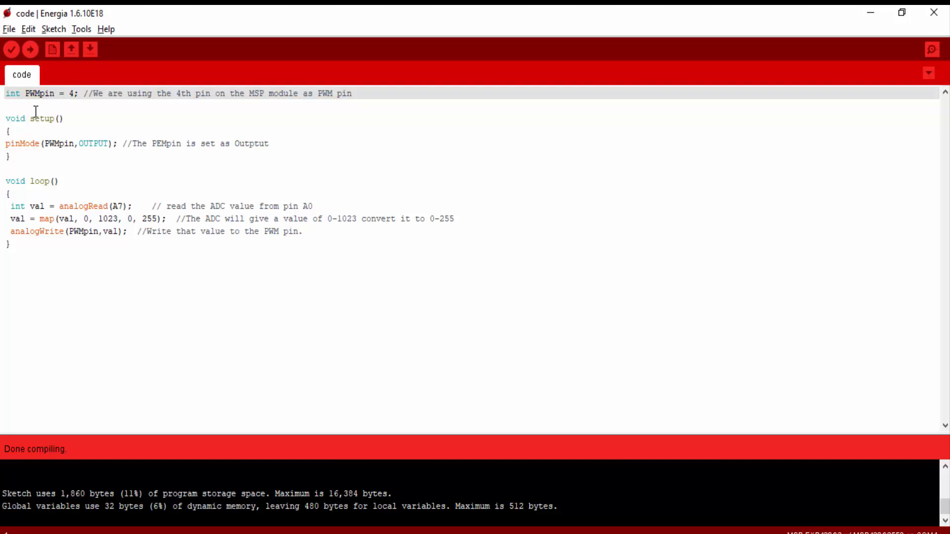
{"action": "left_click", "coordinate": [25, 118]}
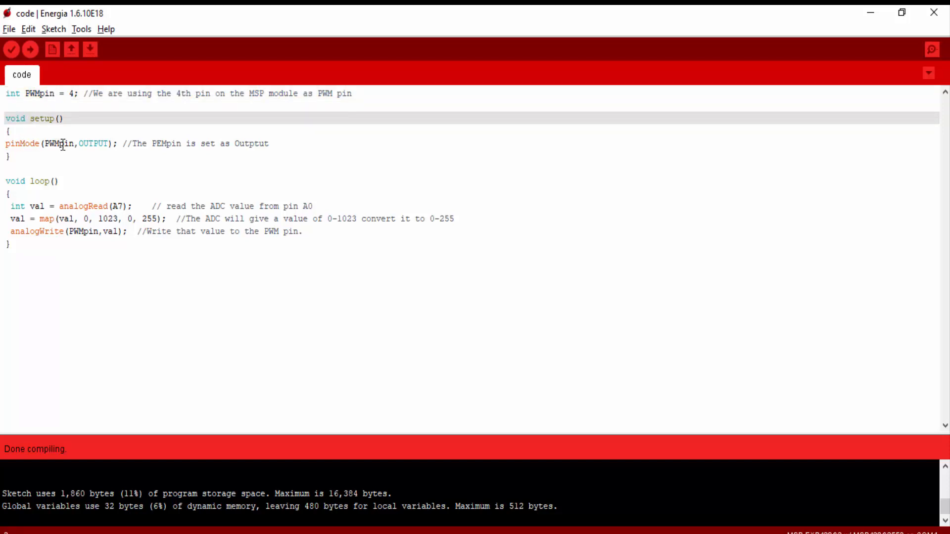
{"action": "left_click", "coordinate": [102, 144]}
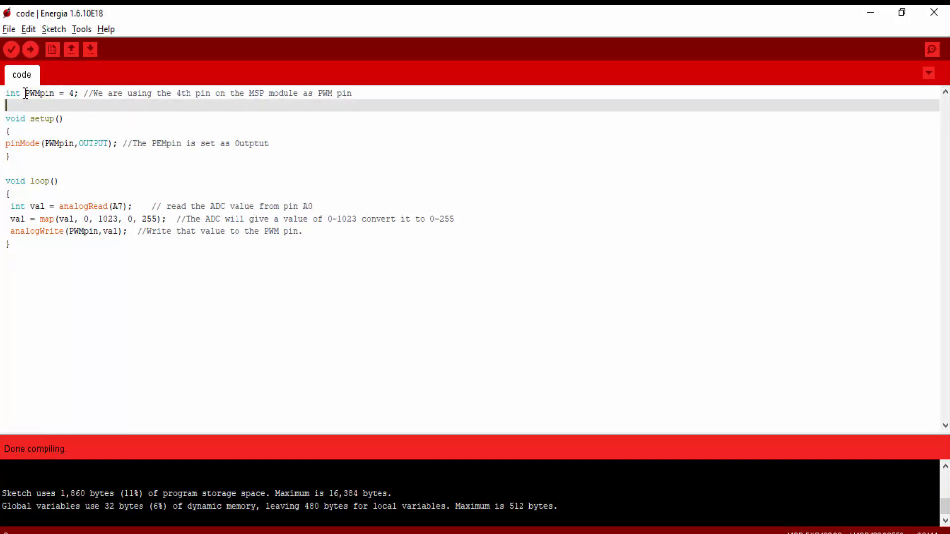
{"action": "mouse_move", "coordinate": [33, 94]}
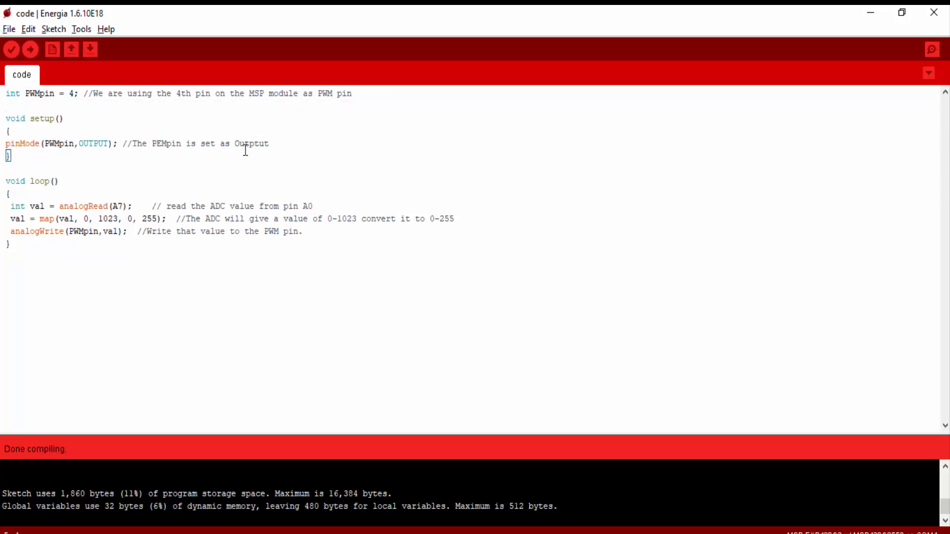
Highlight the analogRead function name and nearby loop code
{"action": "left_click", "coordinate": [49, 206]}
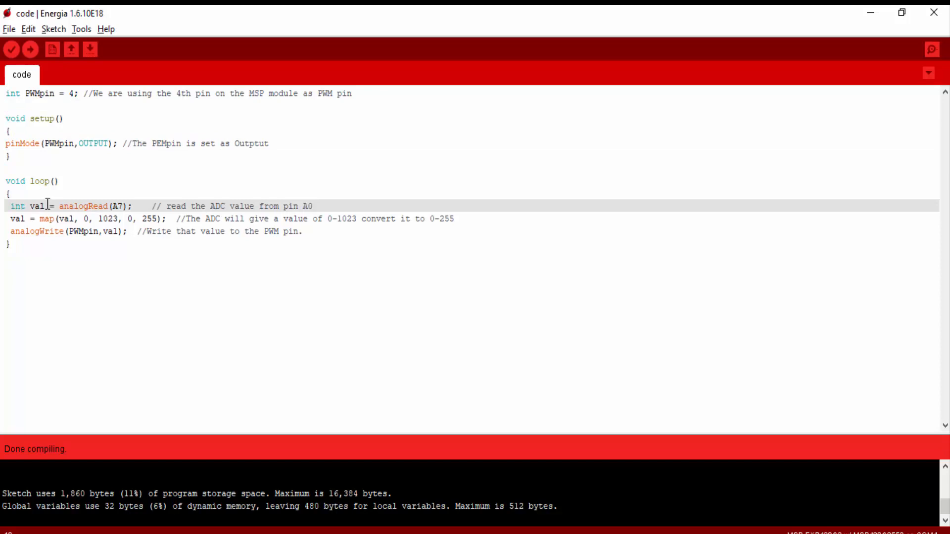
{"action": "double_click", "coordinate": [67, 206]}
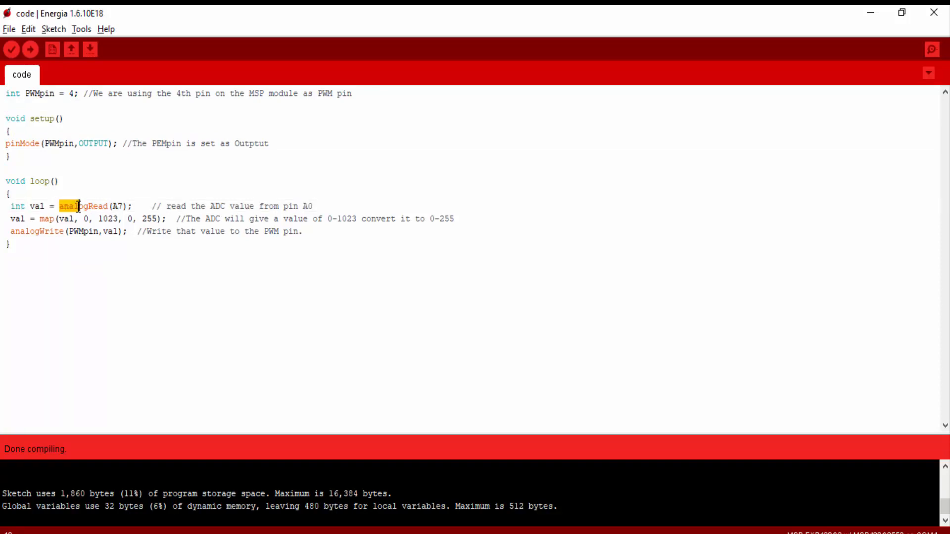
{"action": "double_click", "coordinate": [91, 206]}
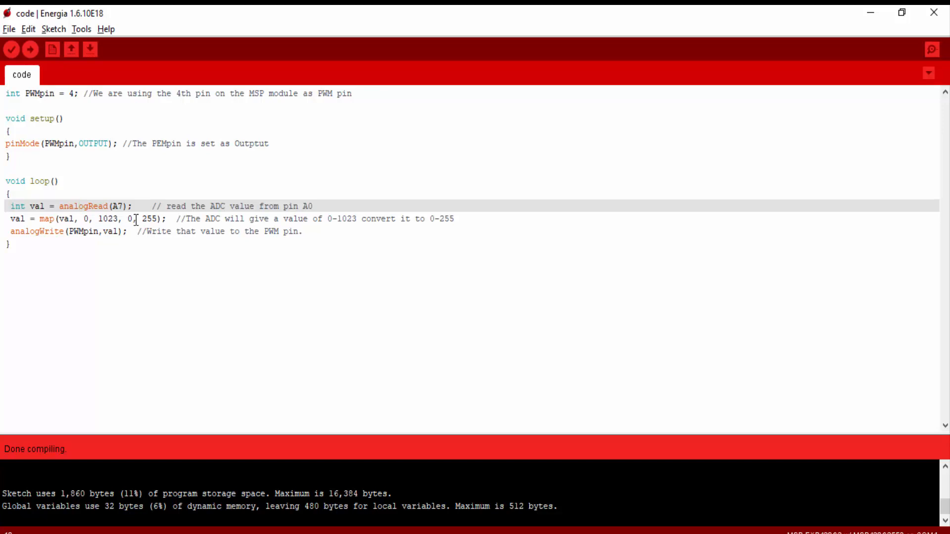
{"action": "left_click", "coordinate": [129, 206]}
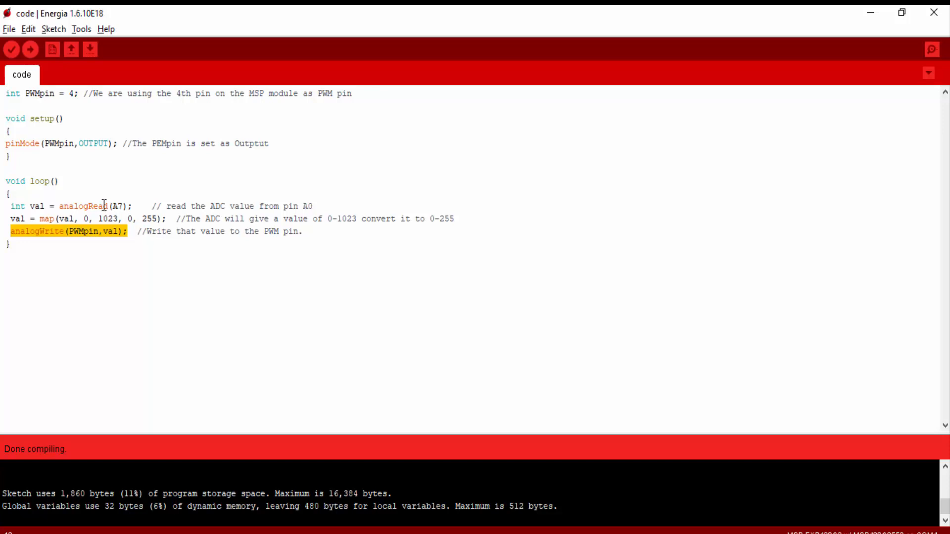
{"action": "left_click", "coordinate": [121, 215]}
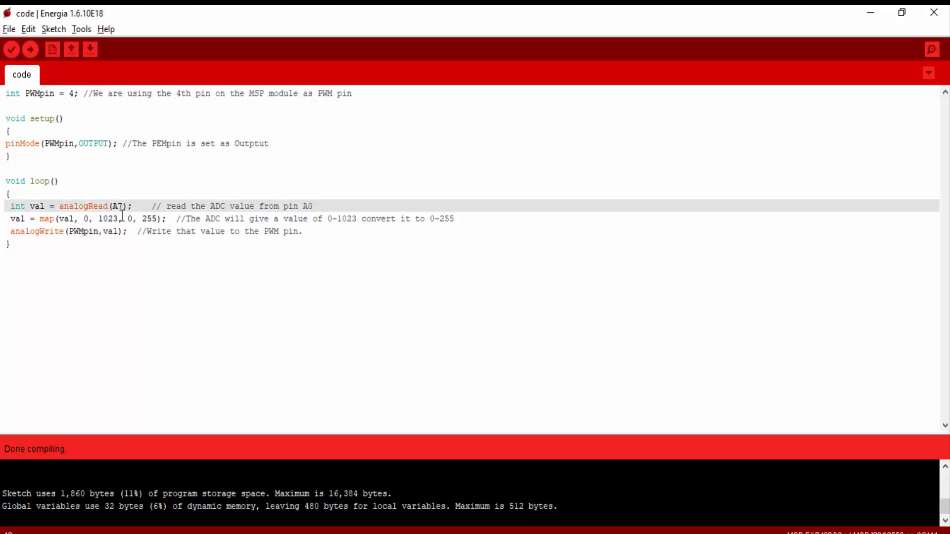
Highlight map, PWMpin, pin number 4, val, and the A7 reading statement
{"action": "double_click", "coordinate": [45, 219]}
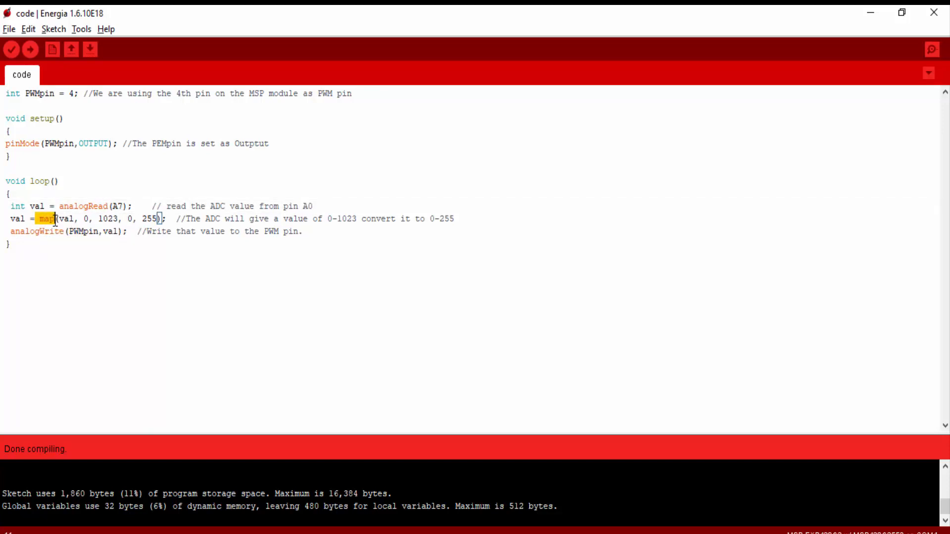
{"action": "mouse_move", "coordinate": [103, 199]}
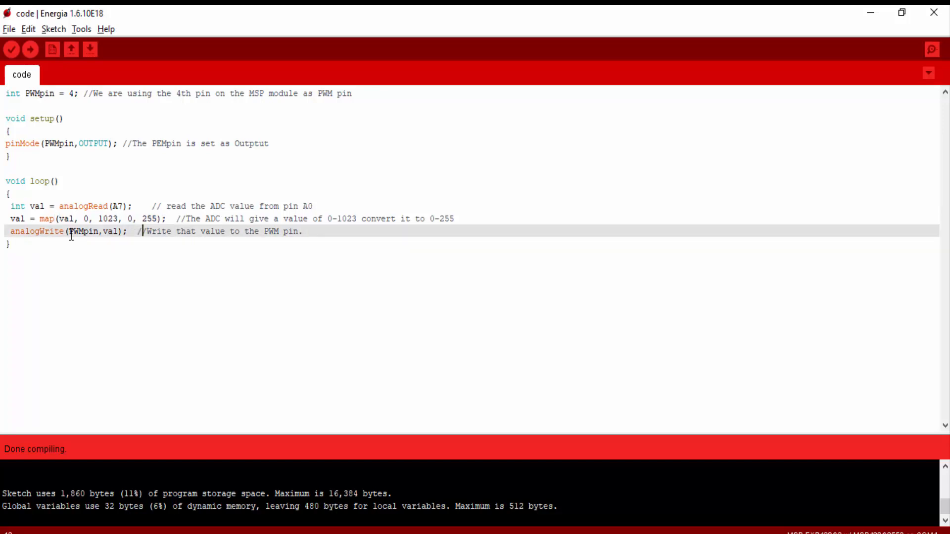
{"action": "double_click", "coordinate": [37, 231]}
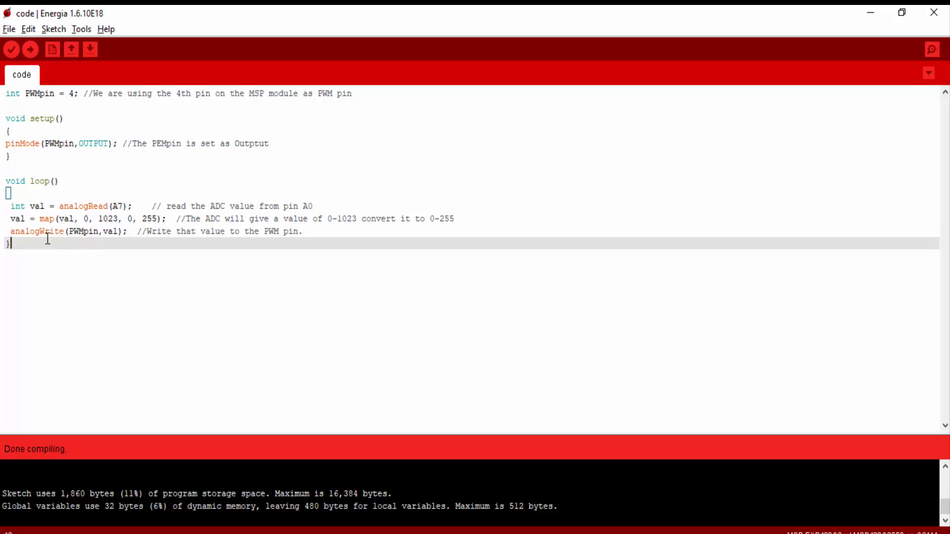
{"action": "double_click", "coordinate": [79, 232]}
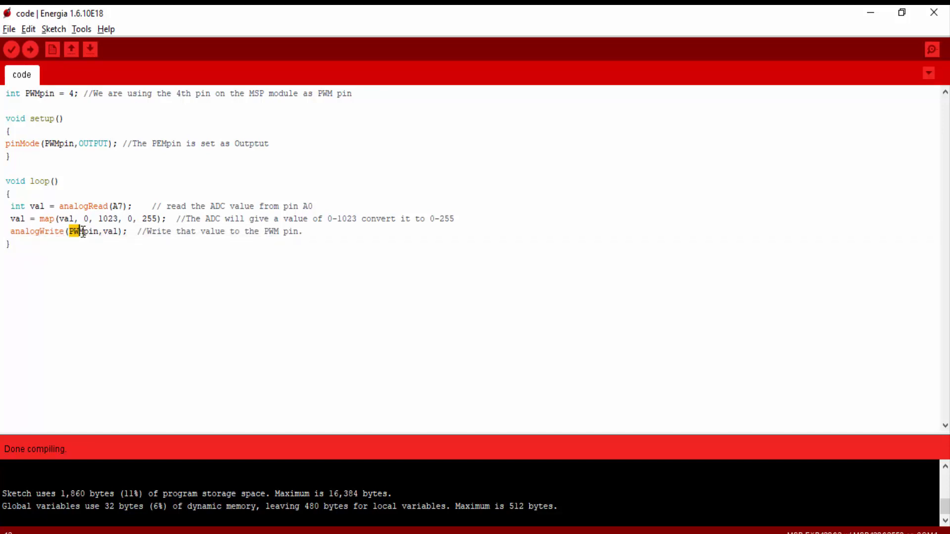
{"action": "double_click", "coordinate": [85, 231]}
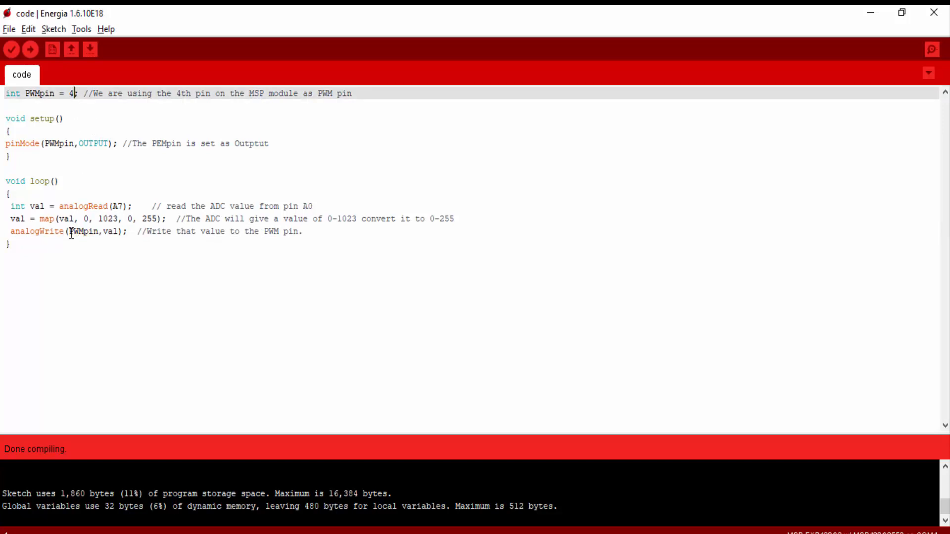
{"action": "double_click", "coordinate": [106, 231]}
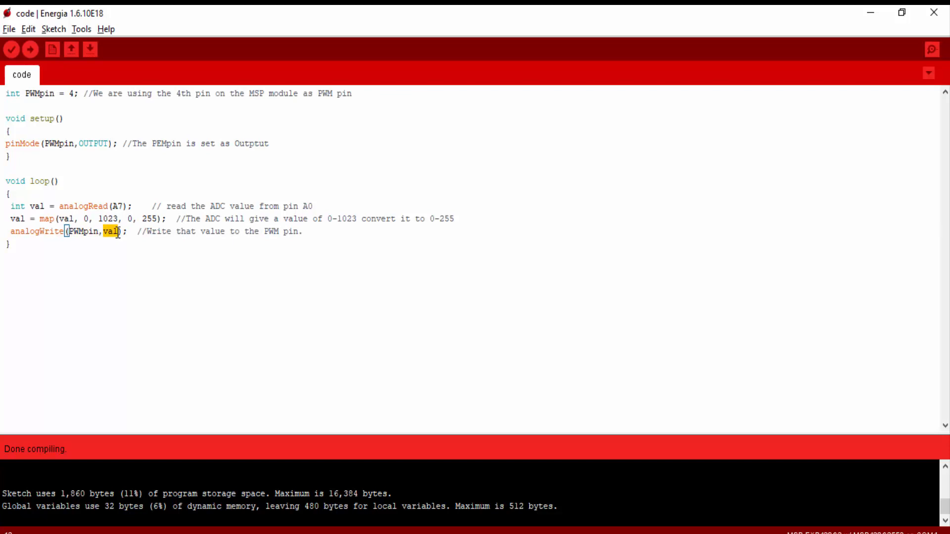
{"action": "mouse_move", "coordinate": [101, 241]}
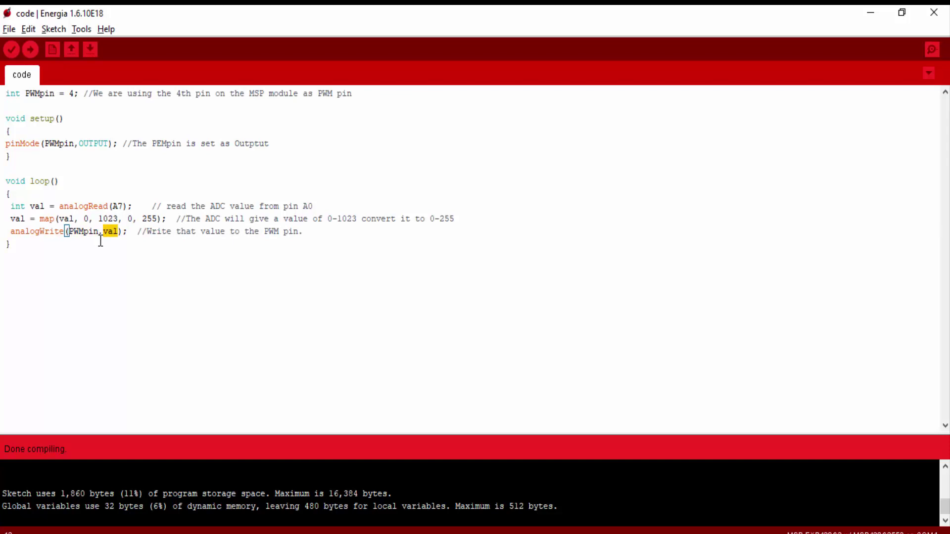
{"action": "double_click", "coordinate": [14, 206]}
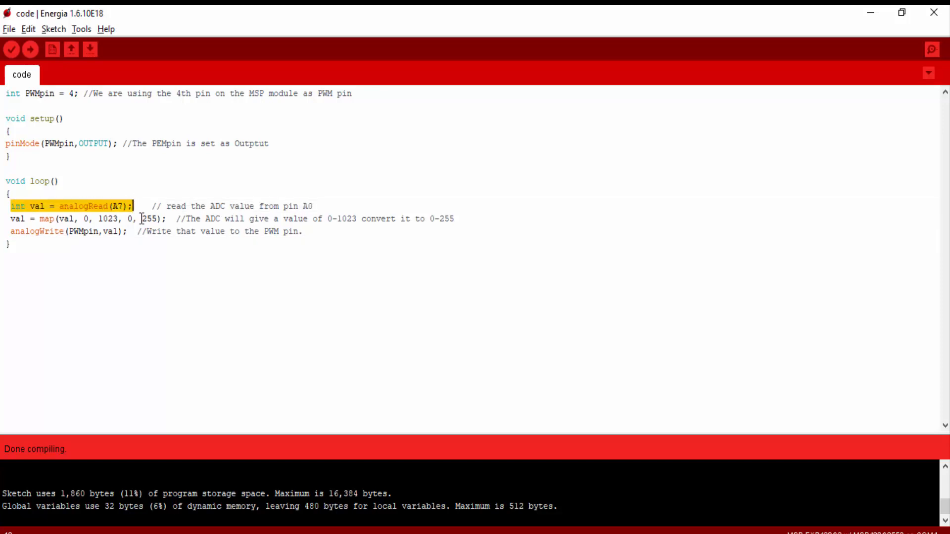
{"action": "mouse_move", "coordinate": [444, 344]}
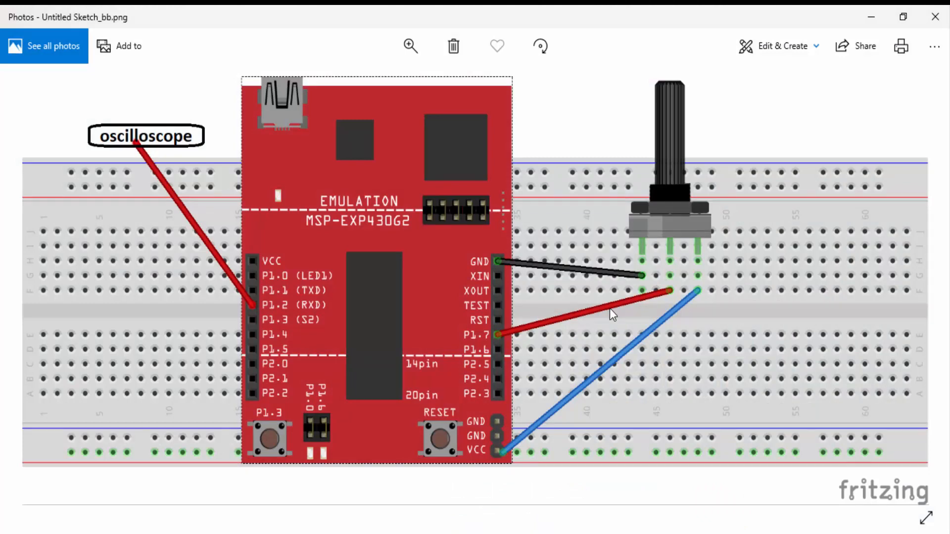
{"action": "mouse_move", "coordinate": [877, 32]}
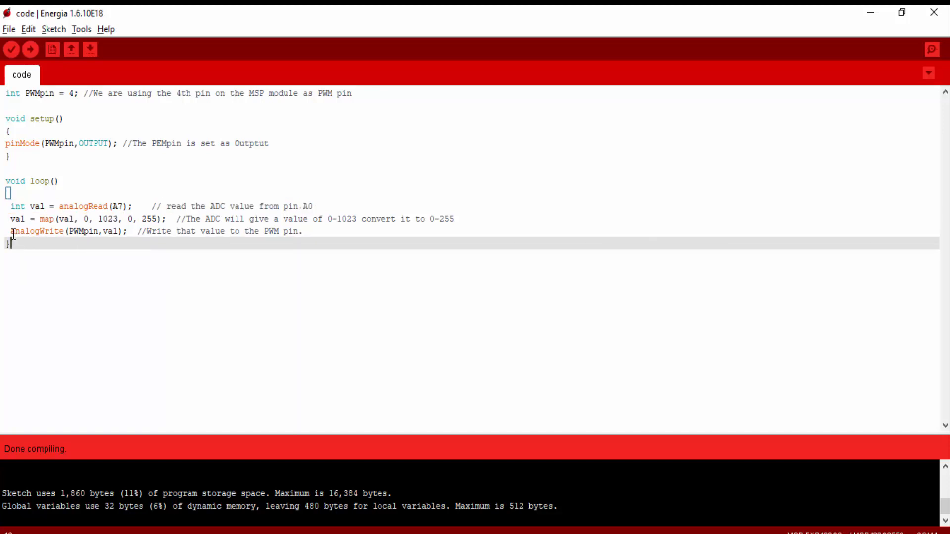
Walk through the analogWrite statement, highlighting the whole call and its PWMpin argument
{"action": "double_click", "coordinate": [38, 231]}
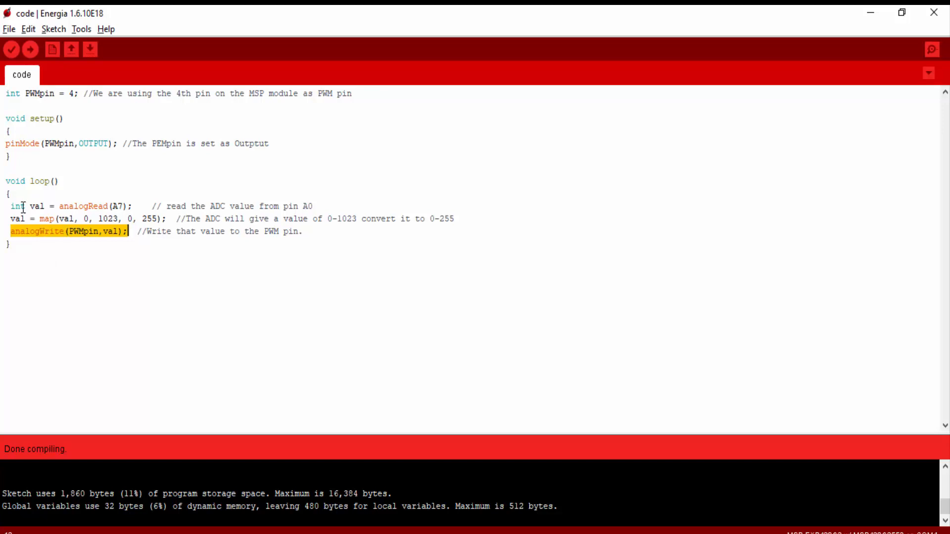
{"action": "left_click", "coordinate": [69, 206]}
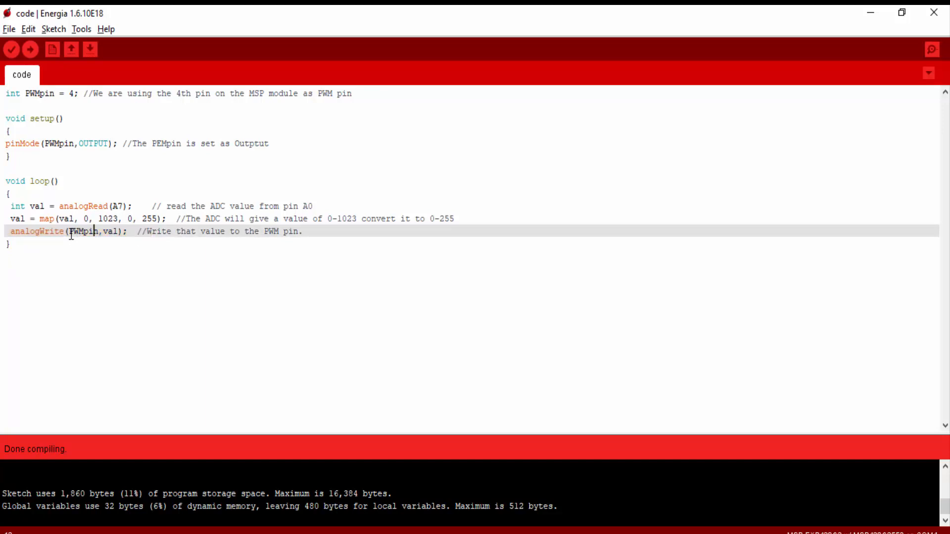
{"action": "double_click", "coordinate": [85, 232]}
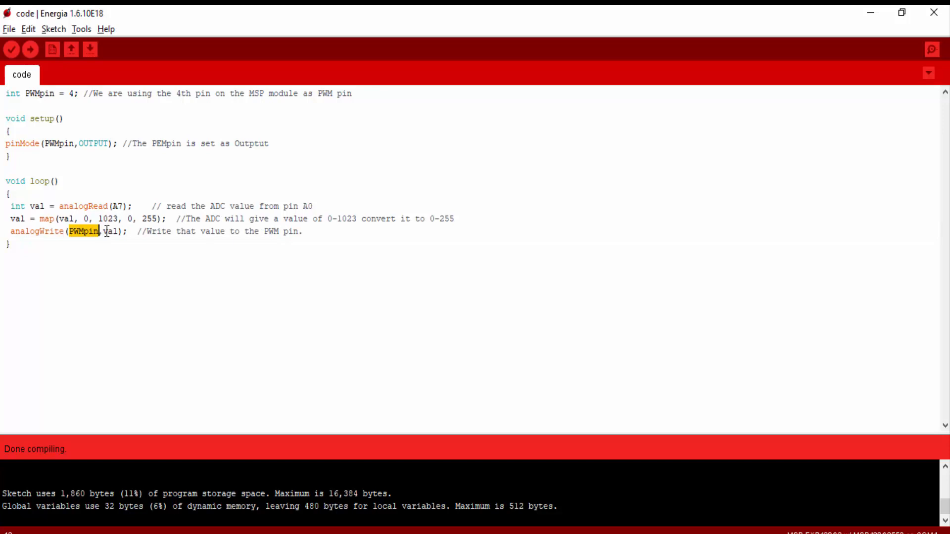
{"action": "double_click", "coordinate": [111, 232]}
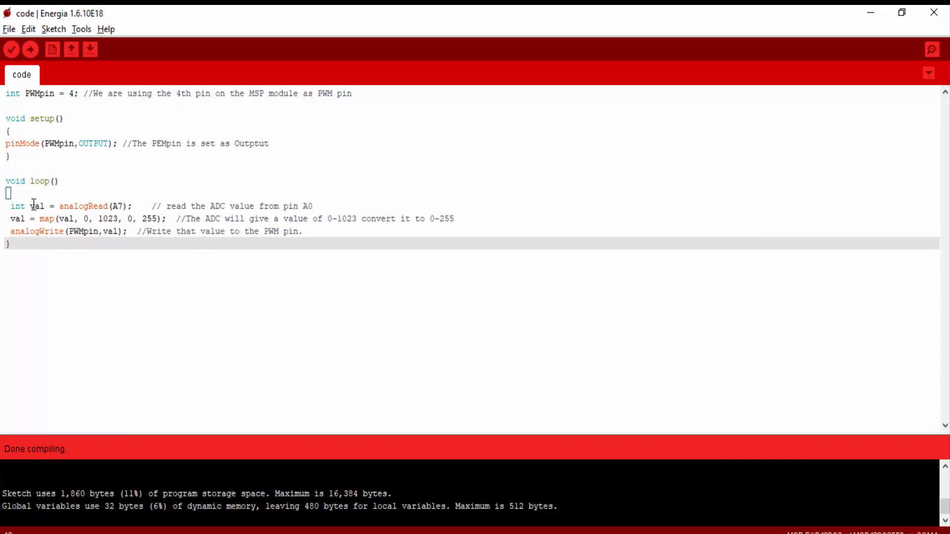
{"action": "left_click", "coordinate": [5, 235]}
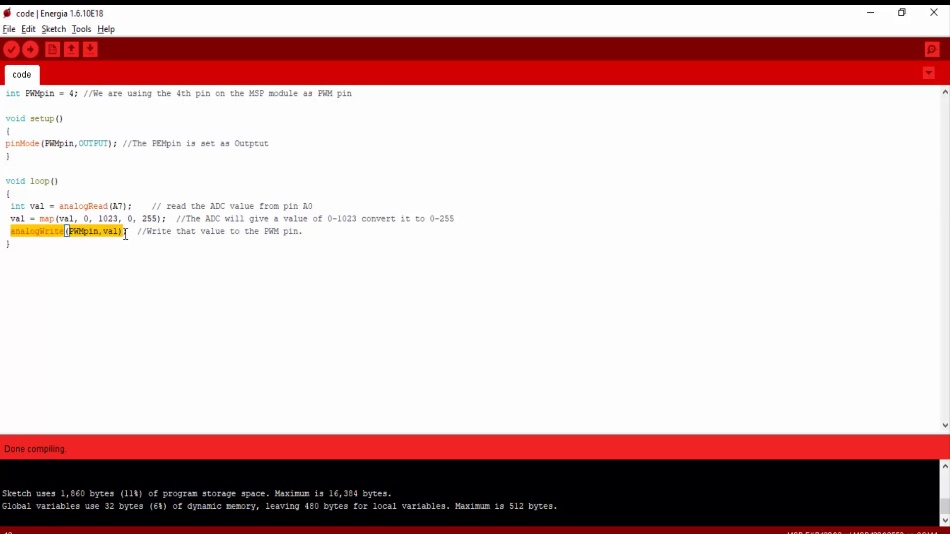
{"action": "left_click", "coordinate": [125, 231]}
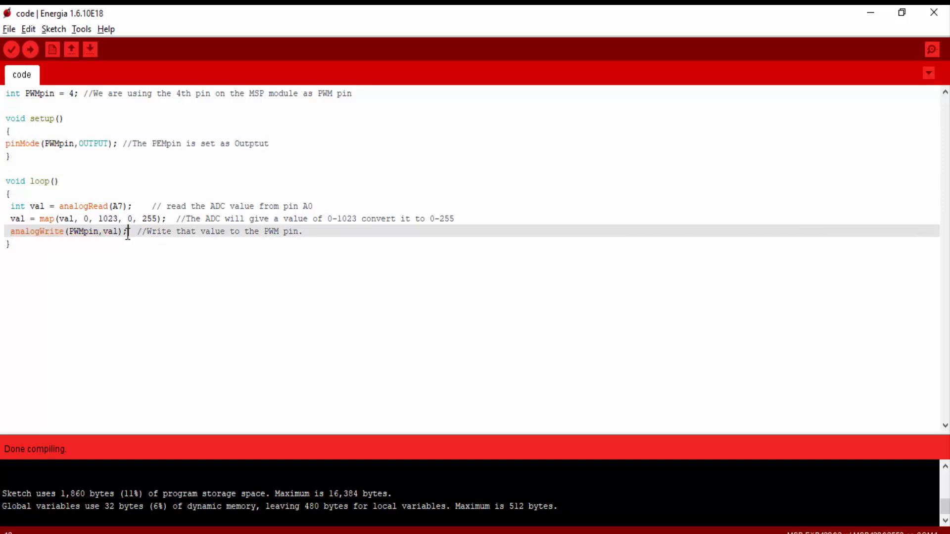
{"action": "left_click", "coordinate": [11, 49]}
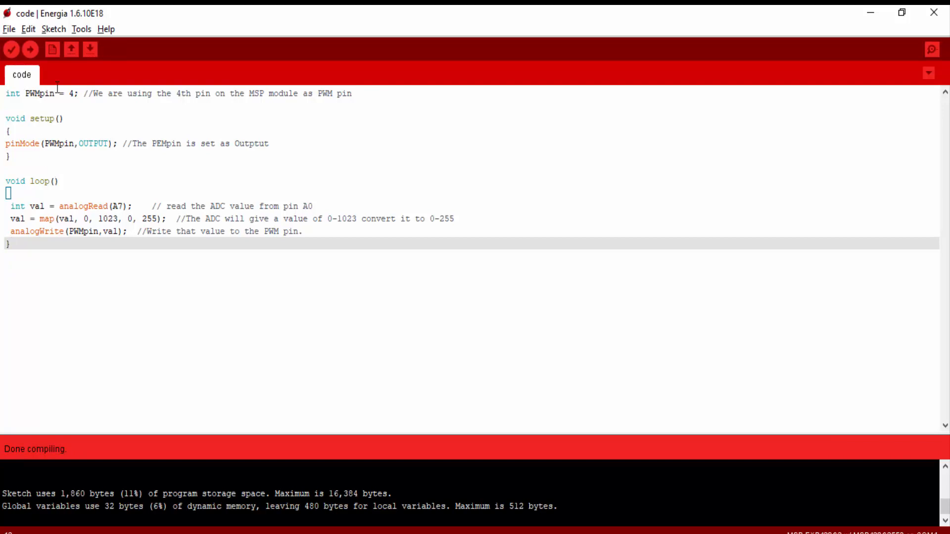
Compile and upload the potentiometer-to-PWM sketch to the LaunchPad
{"action": "left_click", "coordinate": [29, 49]}
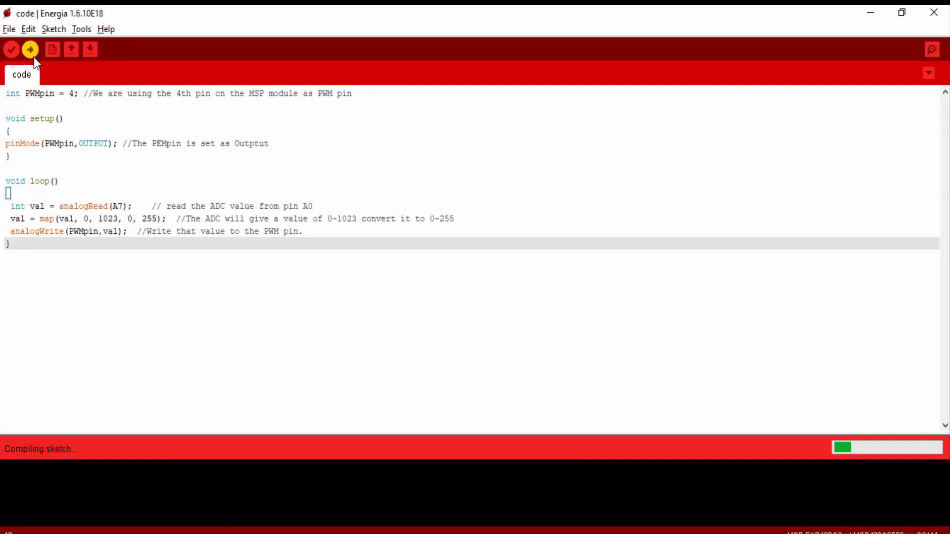
{"action": "mouse_move", "coordinate": [124, 274]}
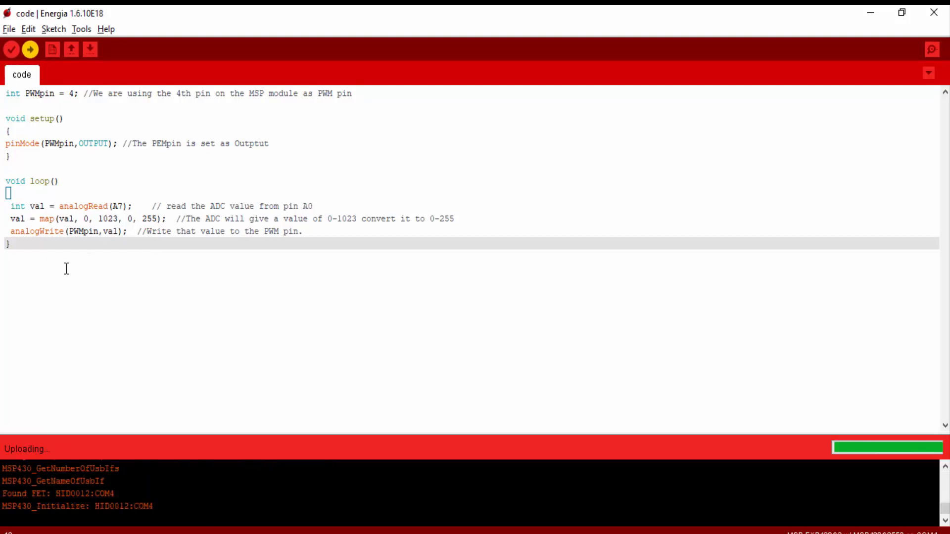
{"action": "mouse_move", "coordinate": [180, 316]}
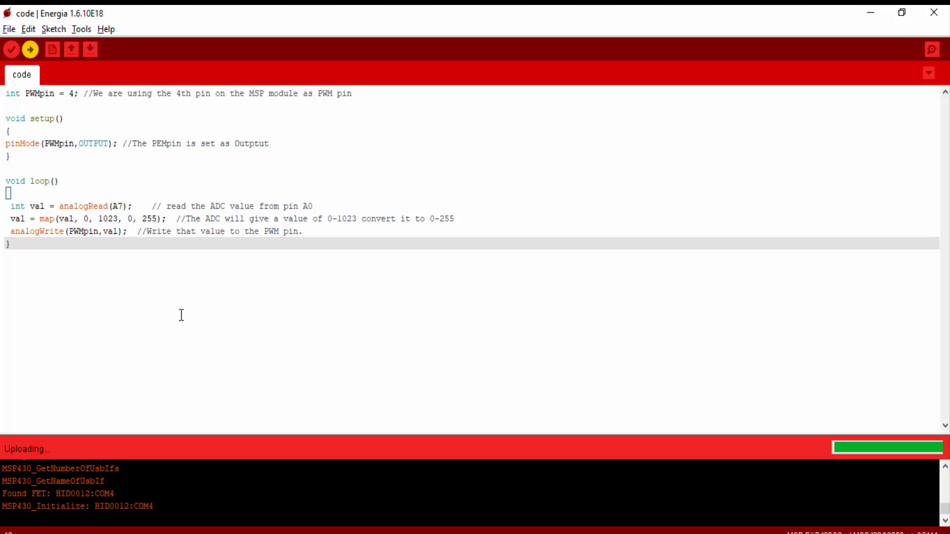
{"action": "mouse_move", "coordinate": [110, 478]}
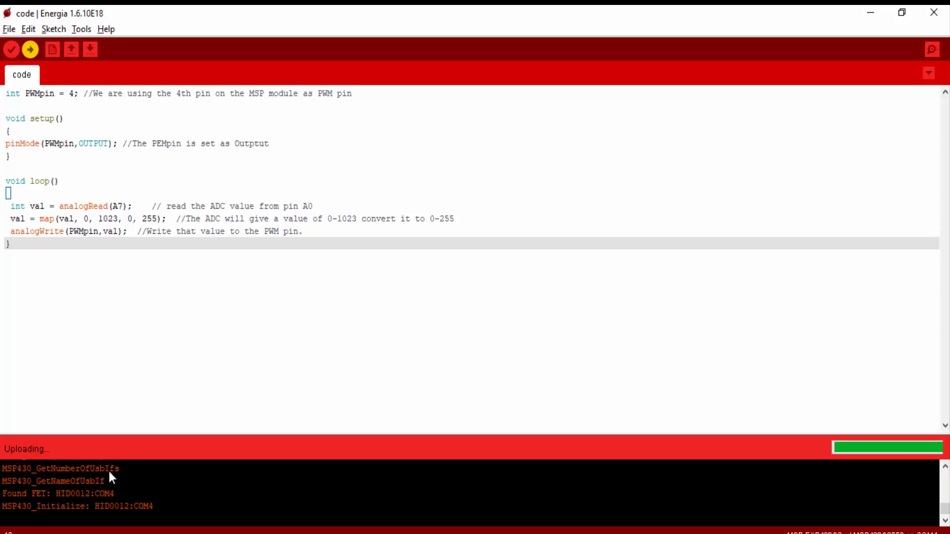
{"action": "mouse_move", "coordinate": [159, 492]}
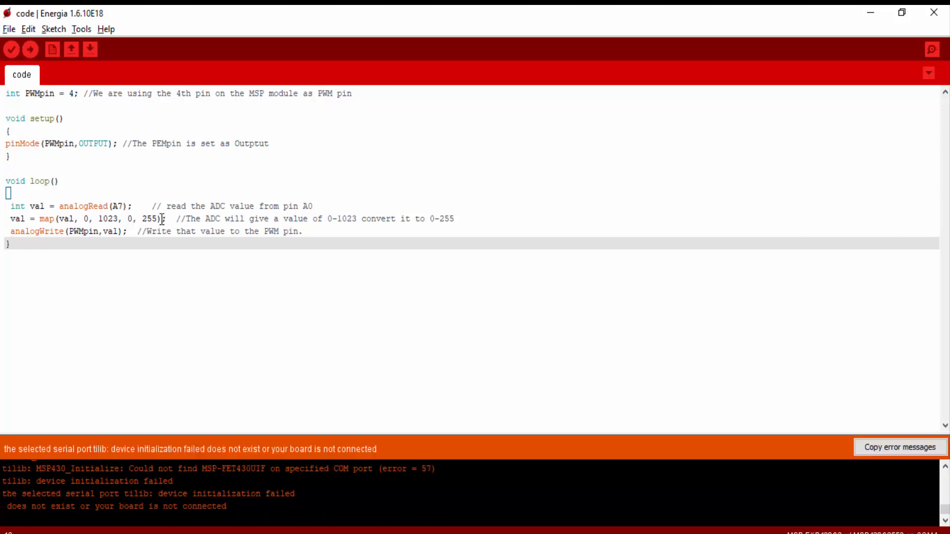
Confirm the MSP-EXP430G2 board and COM4 port under Tools, then retry the upload
{"action": "left_click", "coordinate": [80, 28]}
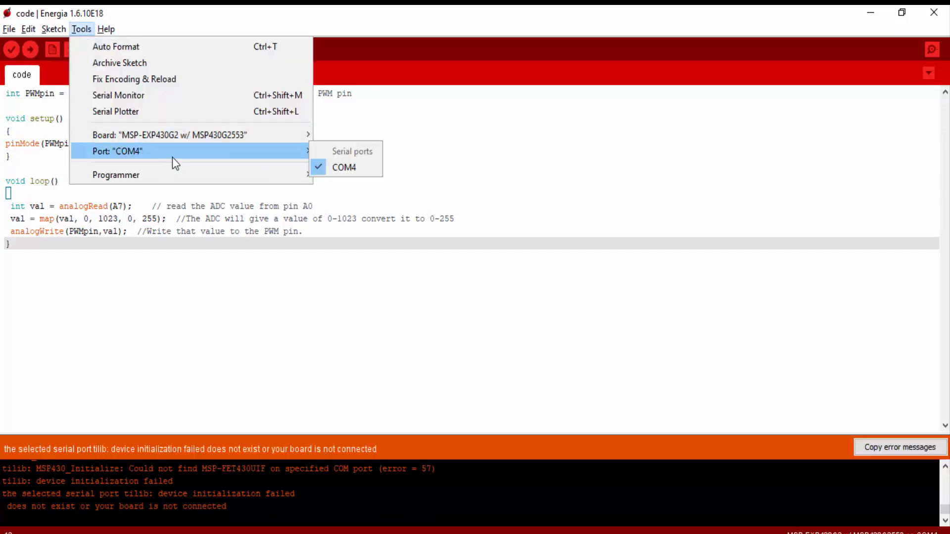
{"action": "mouse_move", "coordinate": [209, 150]}
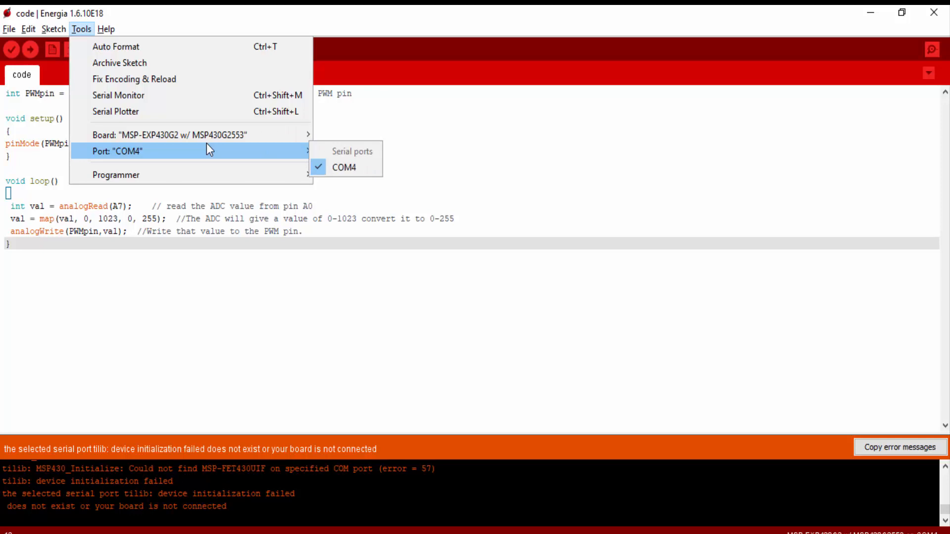
{"action": "mouse_move", "coordinate": [200, 135]}
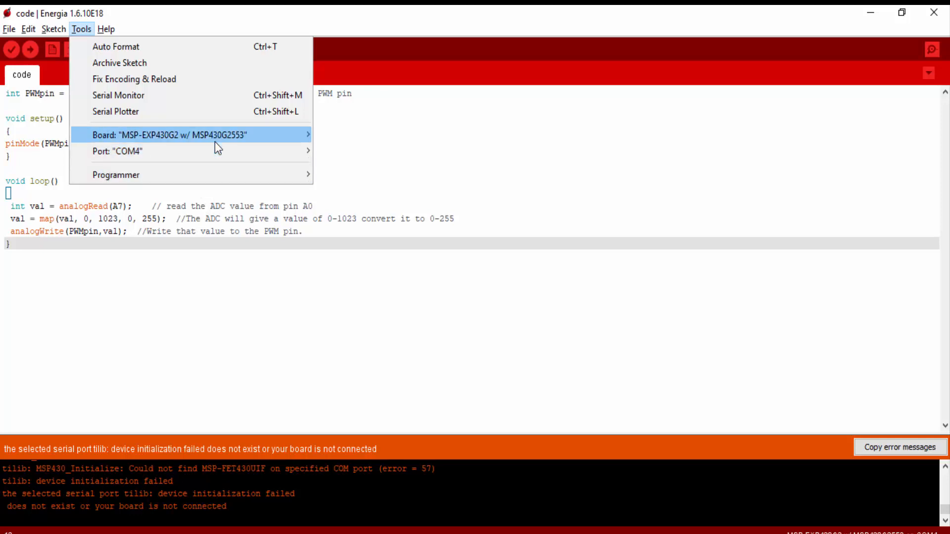
{"action": "left_click", "coordinate": [168, 135]}
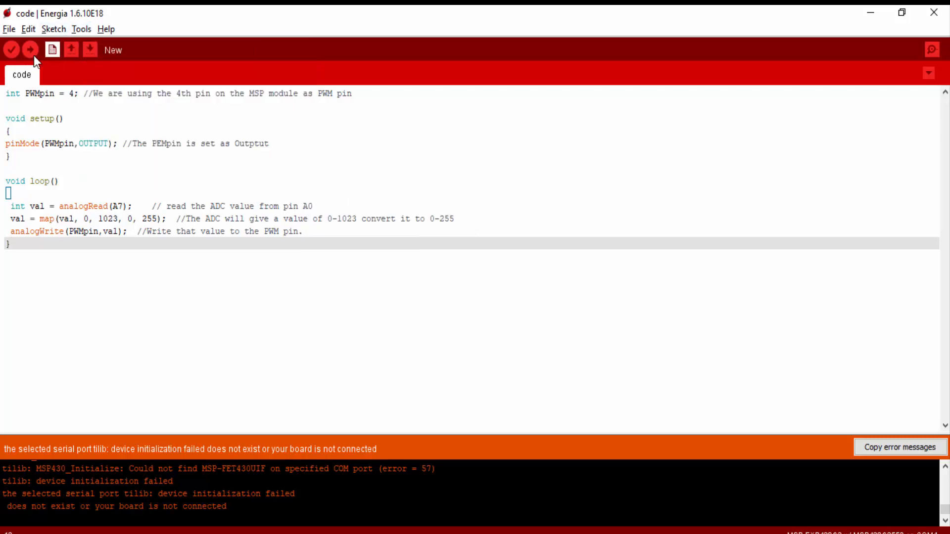
{"action": "left_click", "coordinate": [30, 49]}
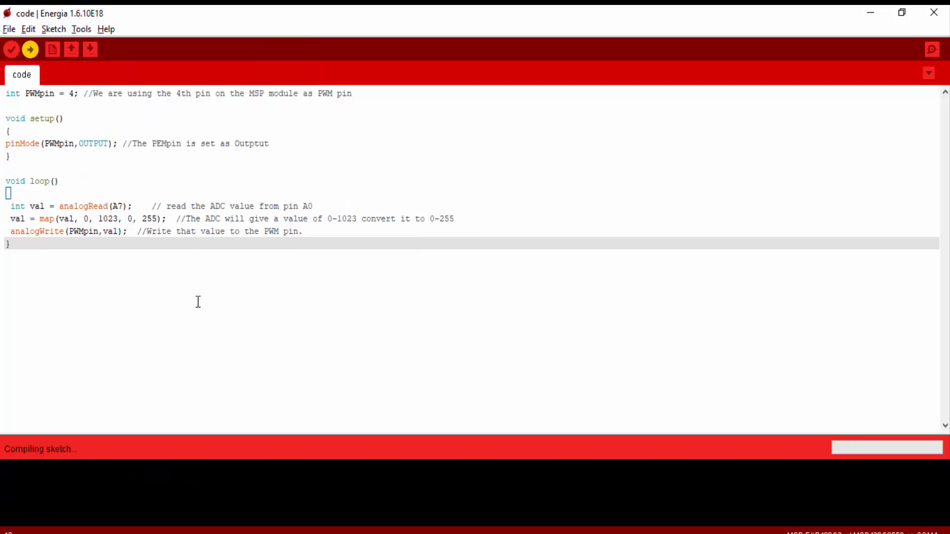